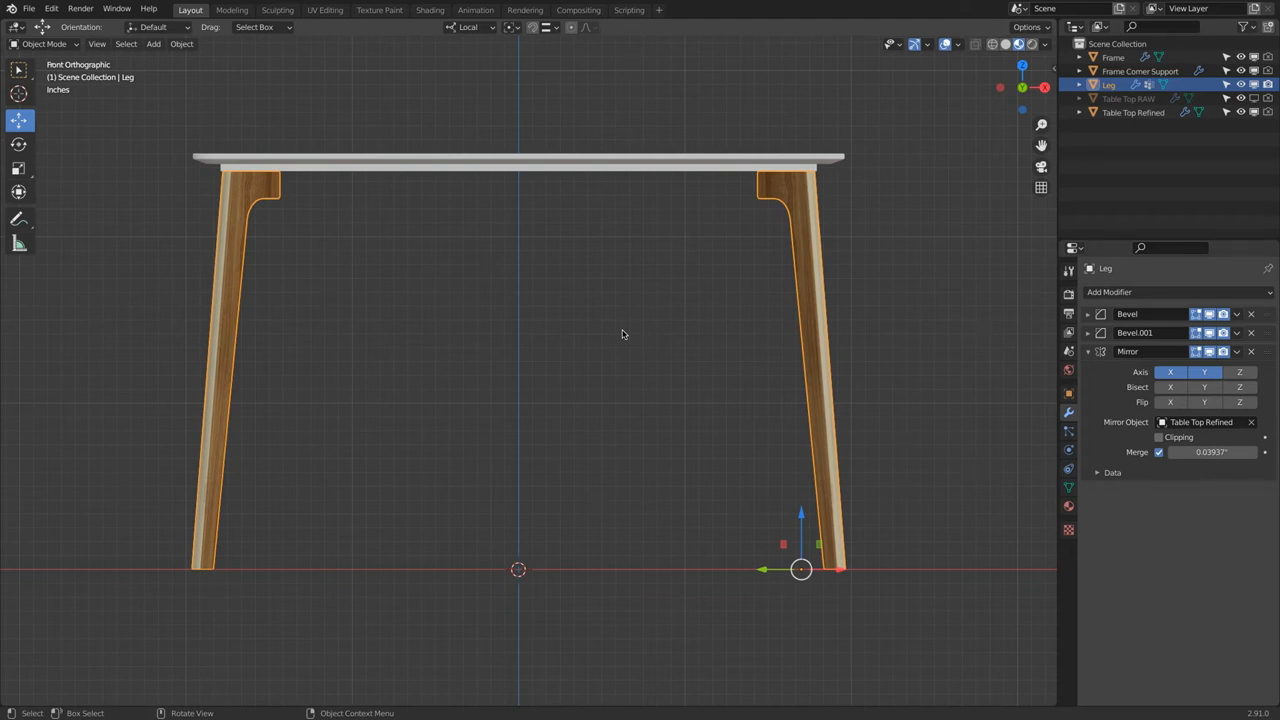
Step: Duplicate the leg, hide the original as 'Leg Concept', and name the copy 'Leg Rendering'
drag(620, 350, 805, 238)
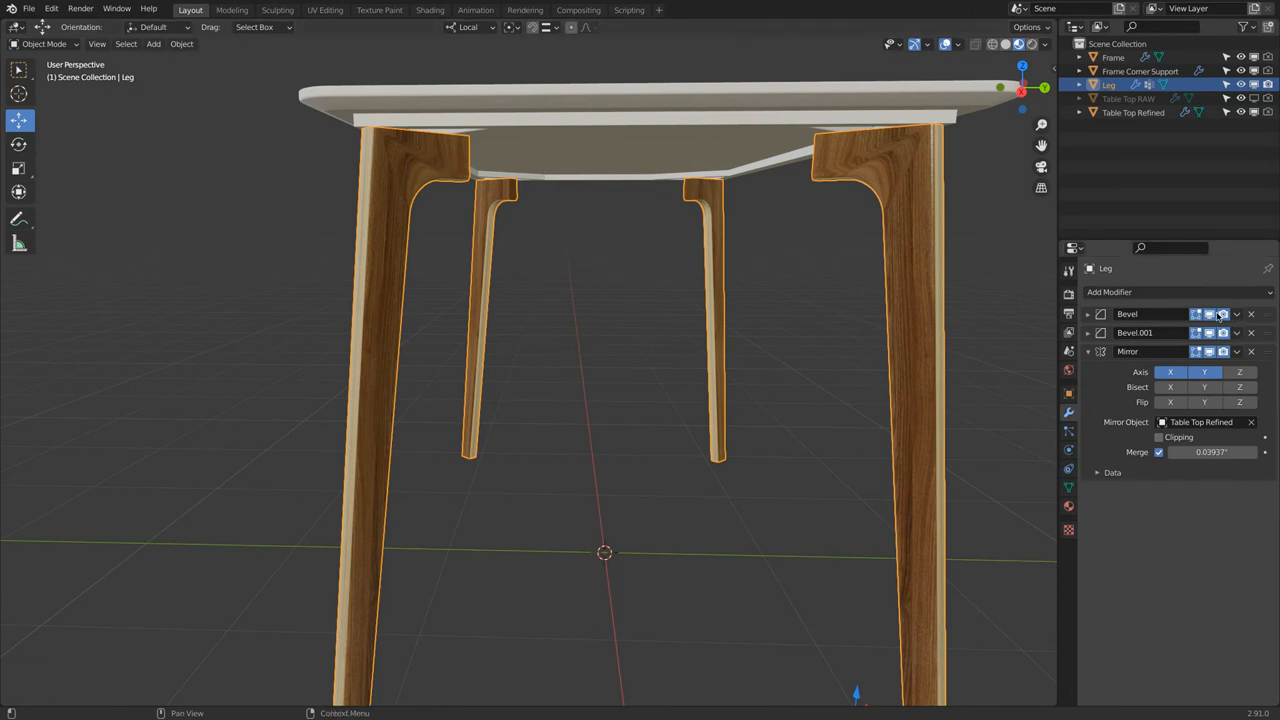
click(1223, 314)
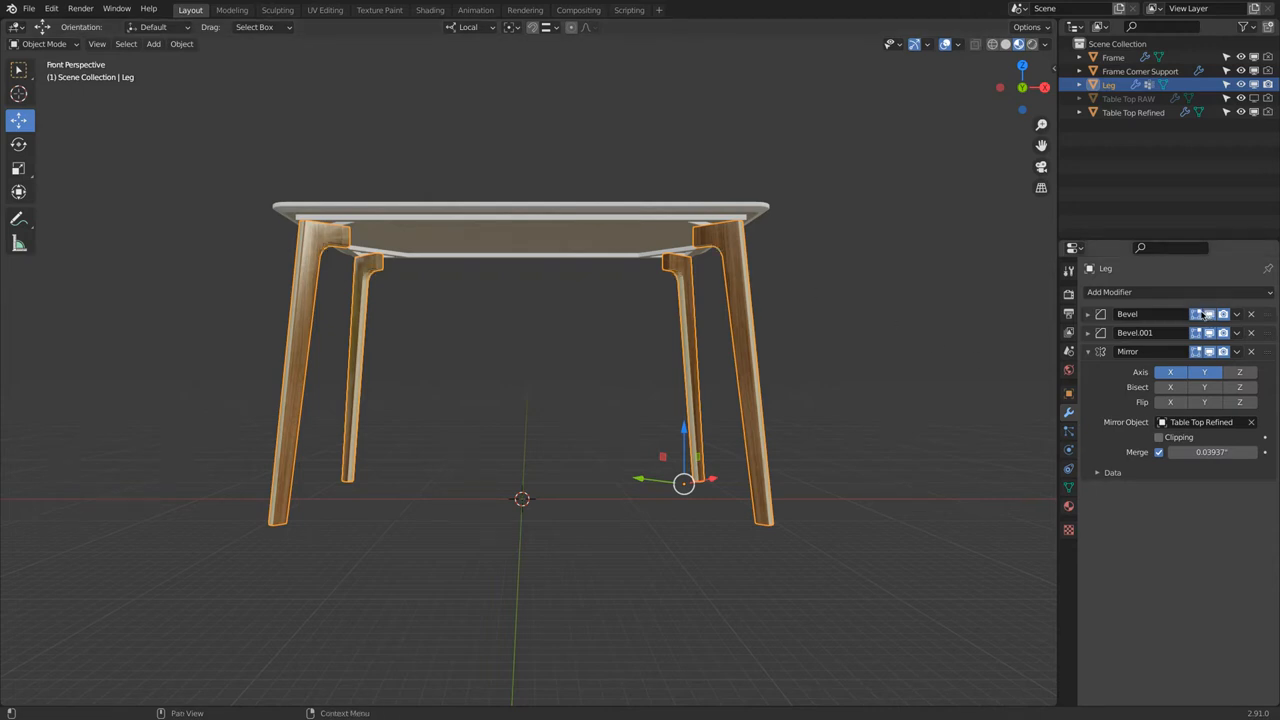
mouse_move(1210, 314)
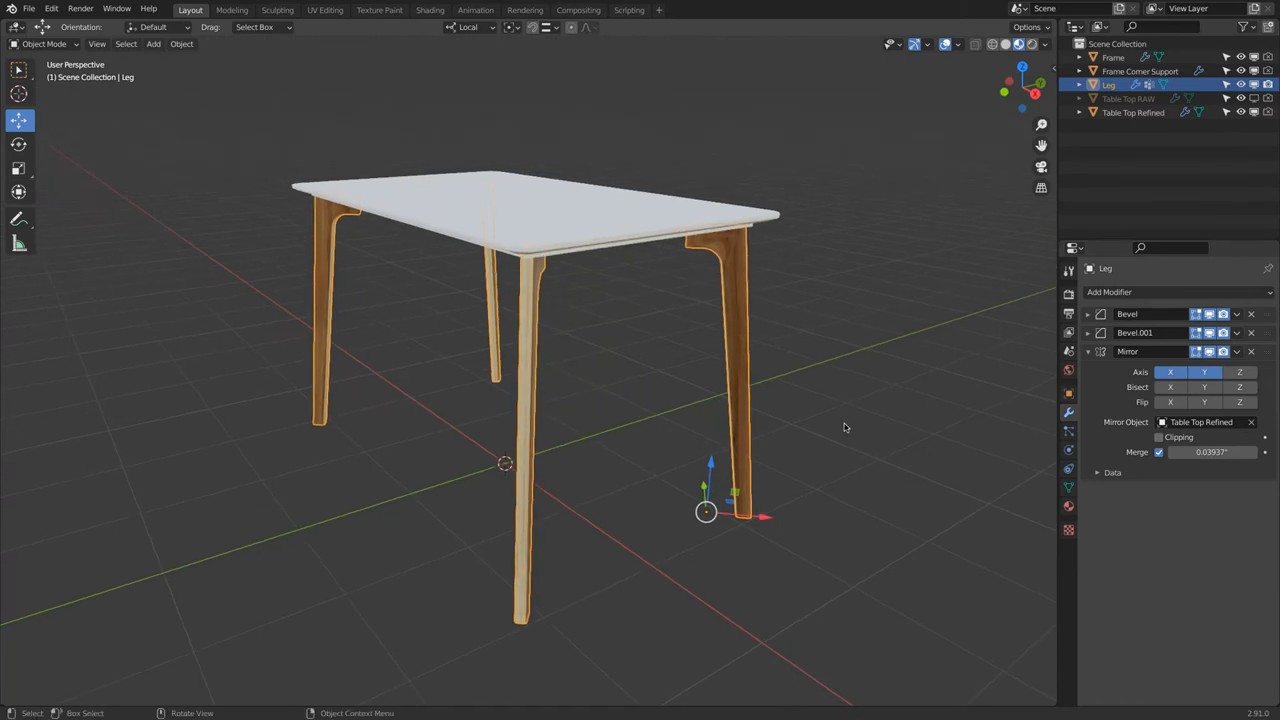
mouse_move(720, 250)
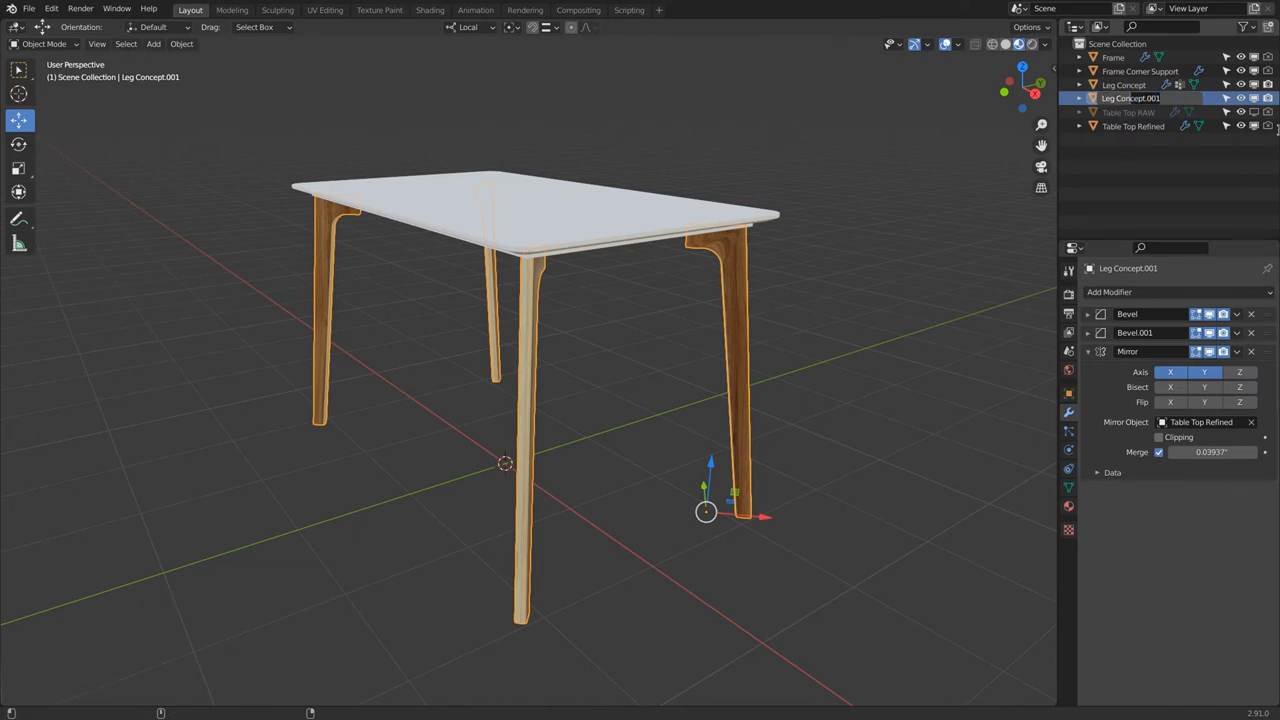
double_click(1131, 98)
text(Leg Rendering)
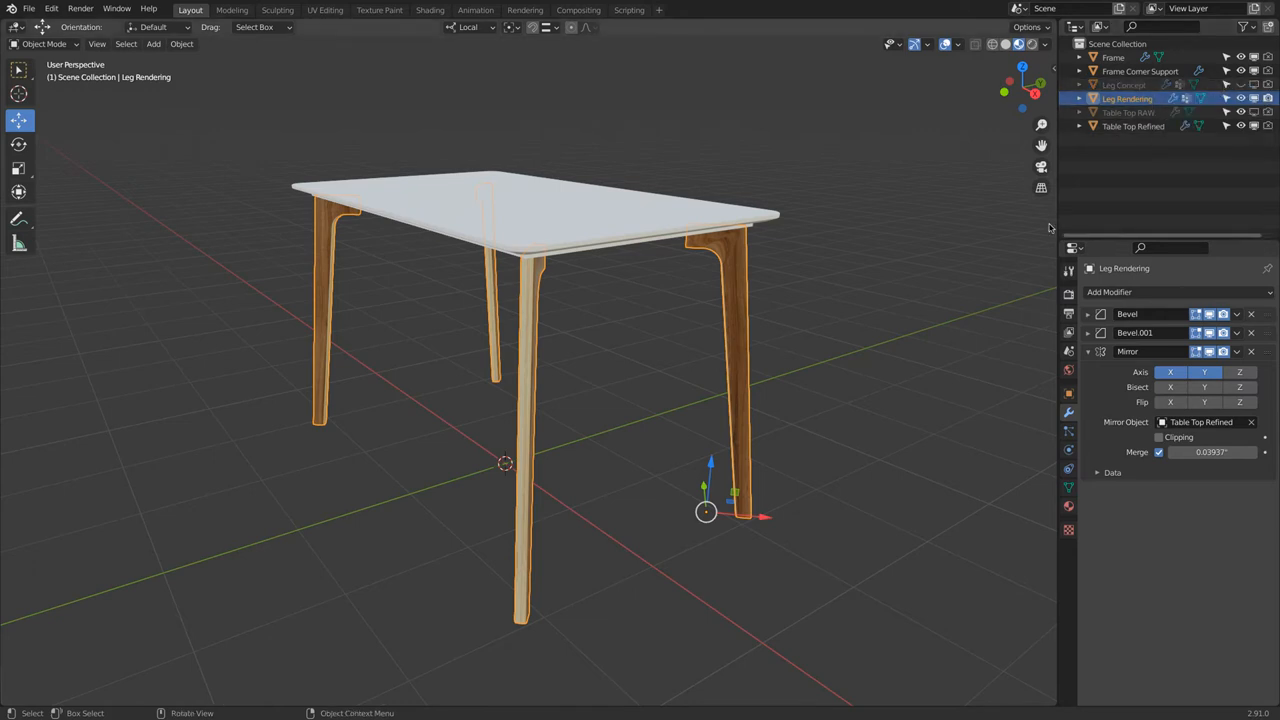
mouse_move(830, 224)
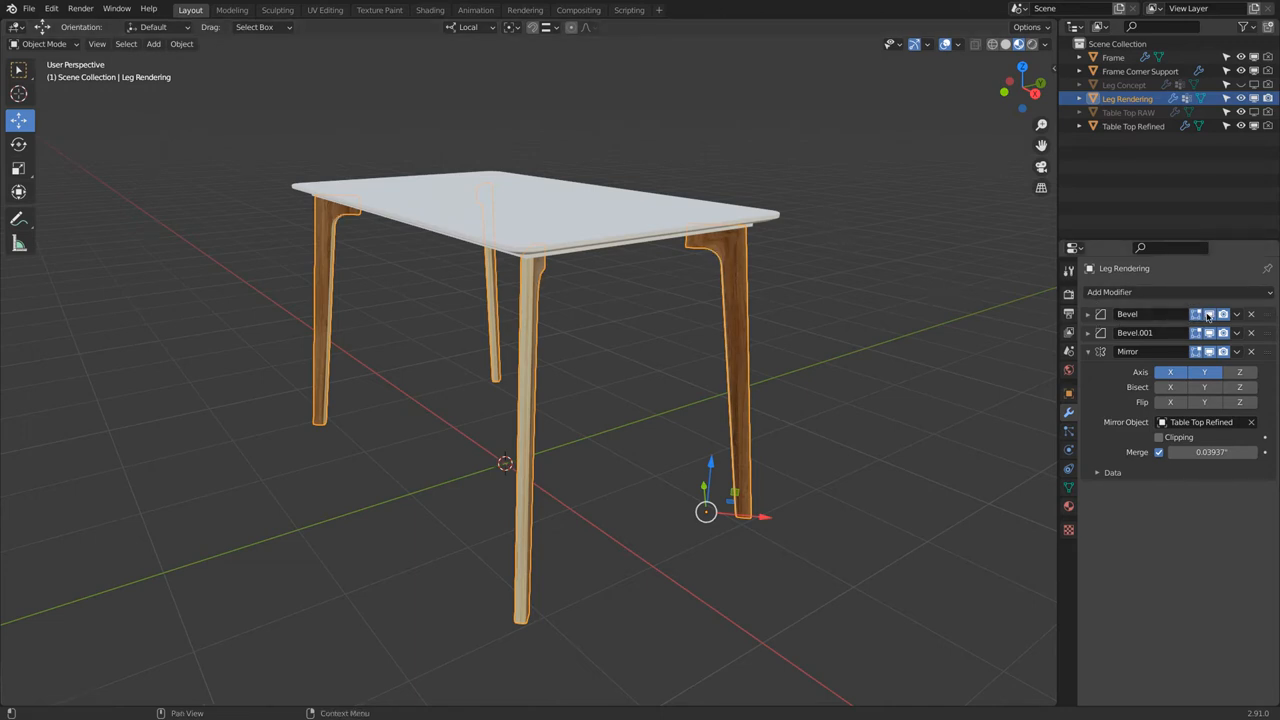
Step: Apply Leg Rendering's first Bevel modifier, leaving Bevel.001 and Mirror in the stack
click(1209, 314)
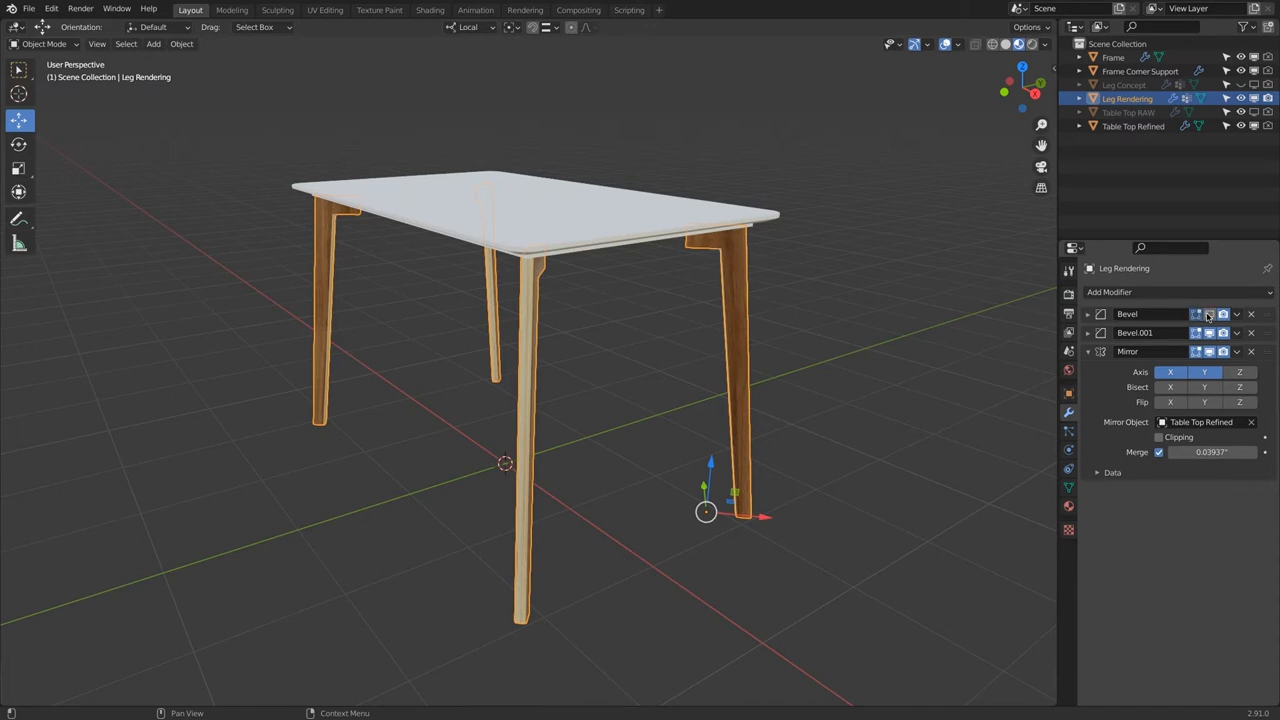
mouse_move(1208, 314)
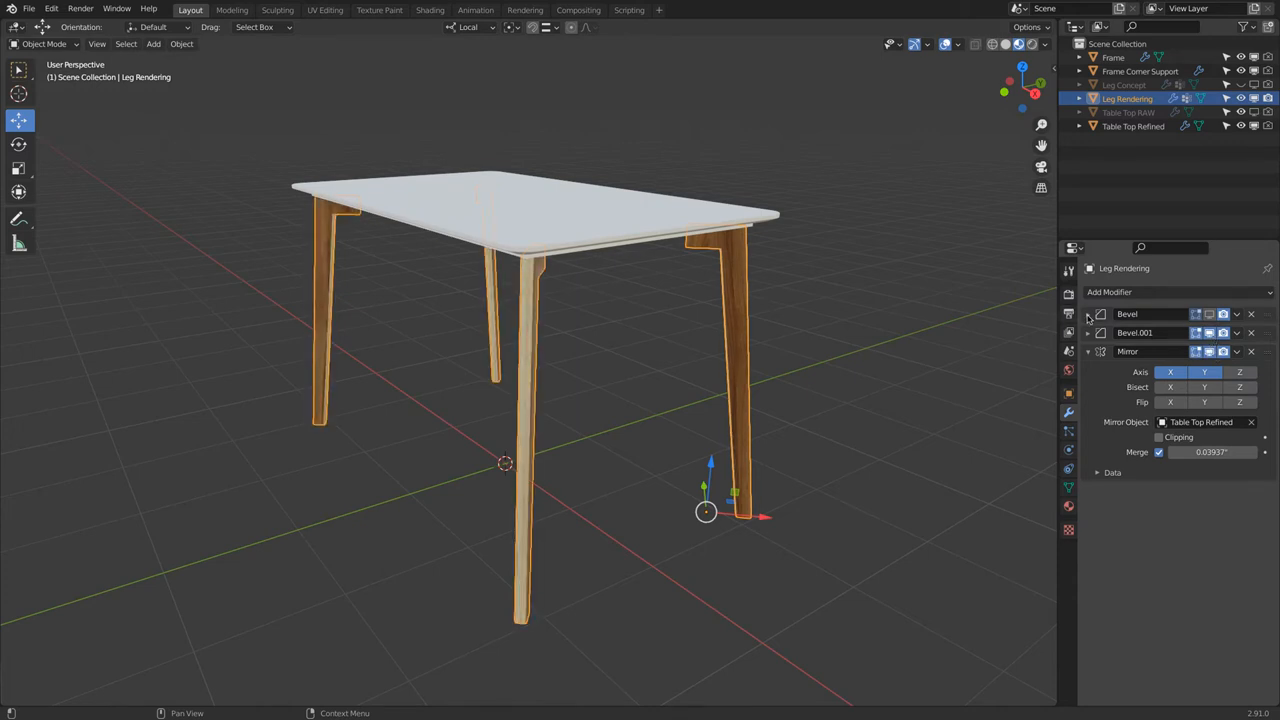
click(1088, 314)
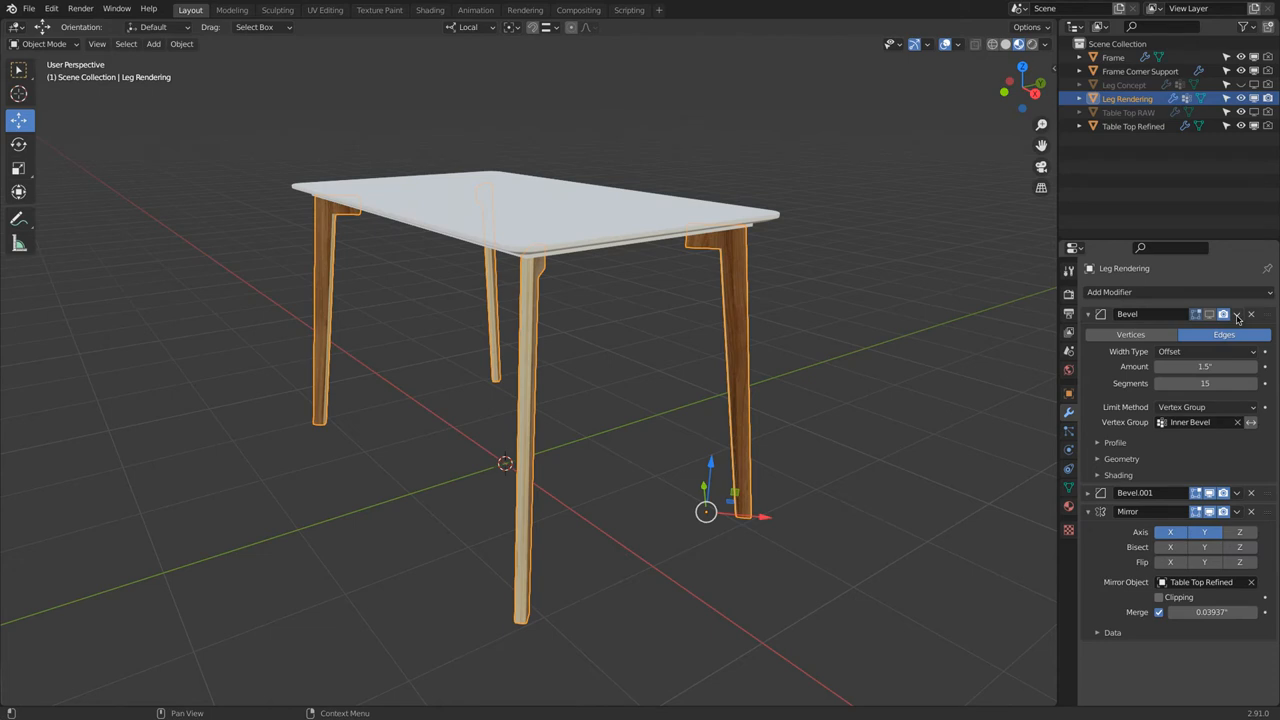
click(1237, 314)
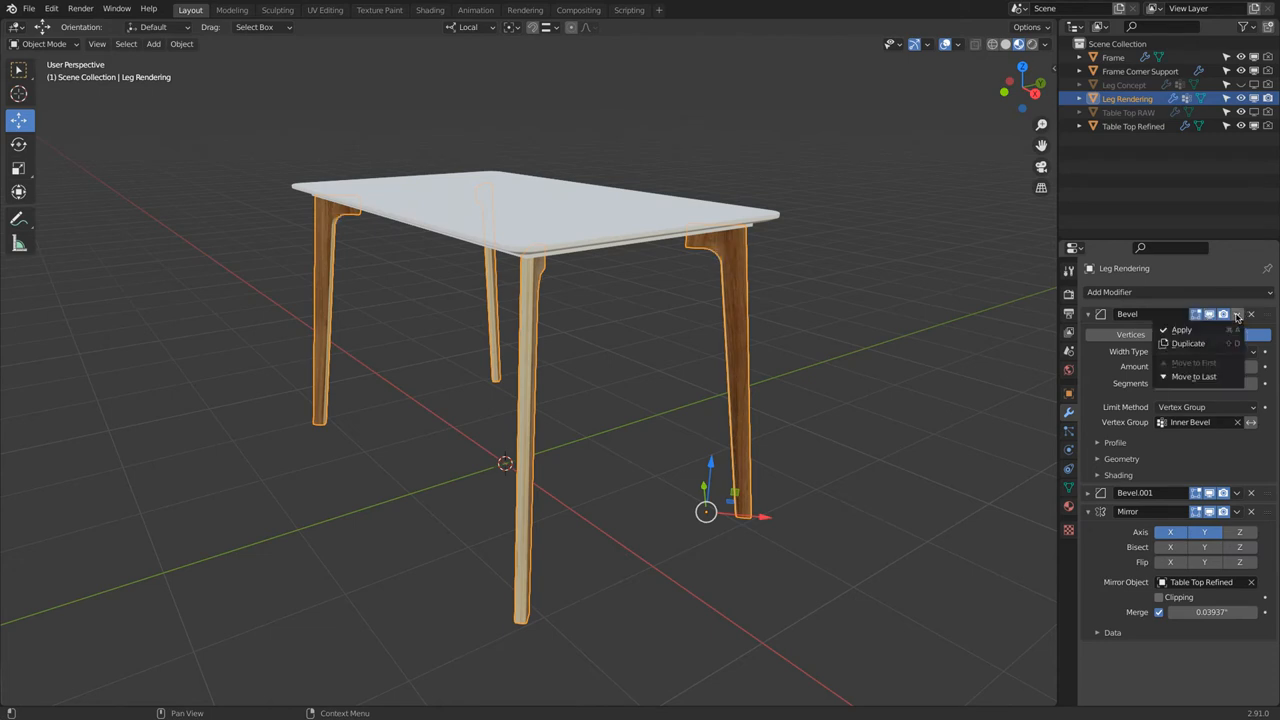
mouse_move(1181, 329)
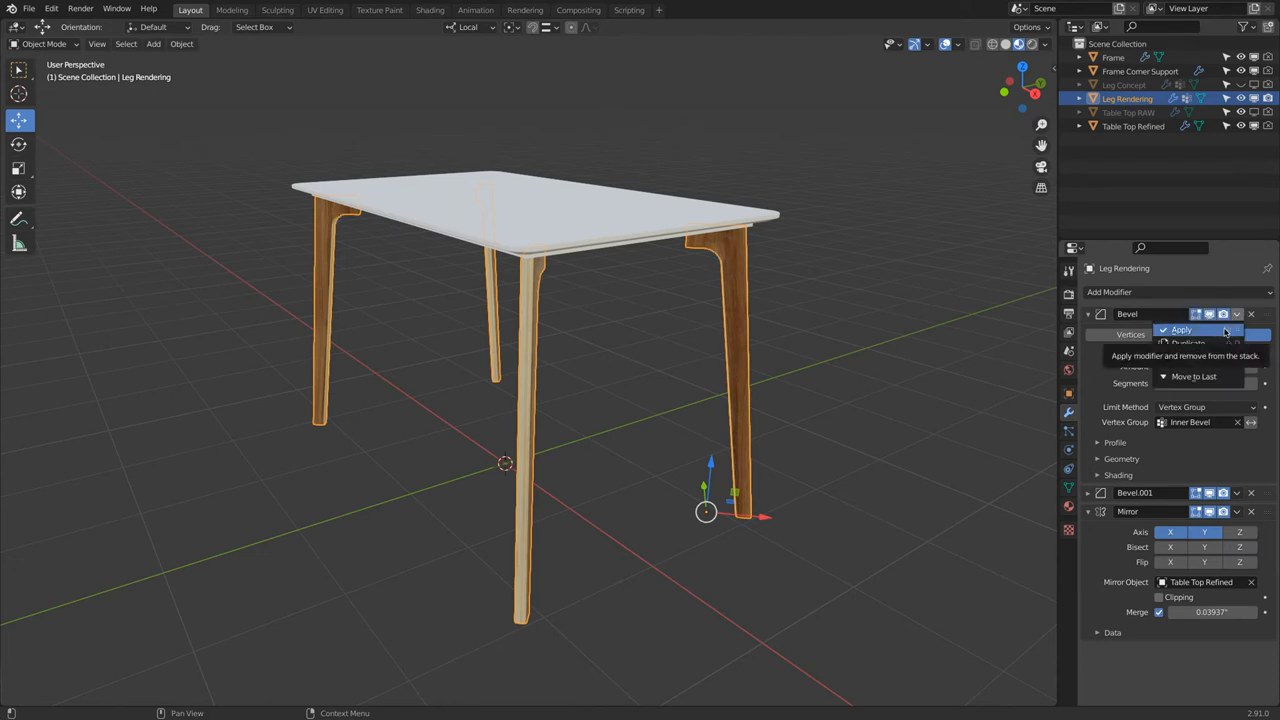
click(1181, 329)
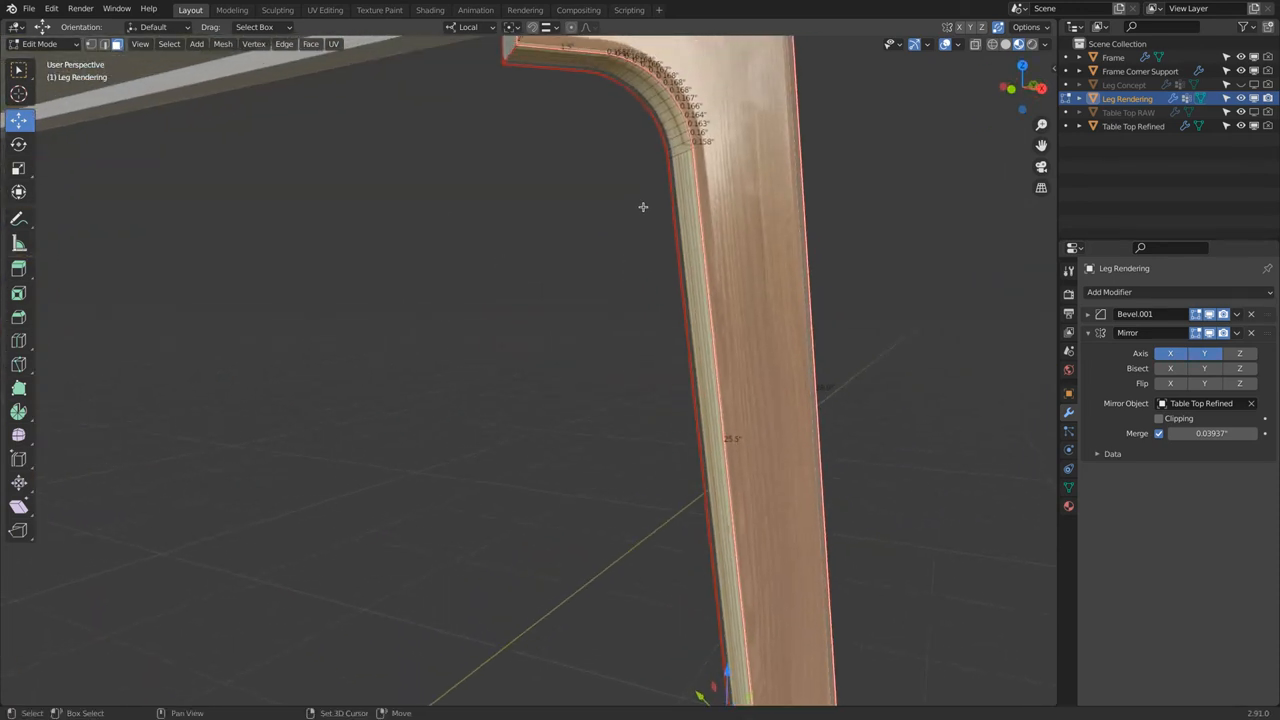
Step: Orbit the view to inspect the leg's applied bevelled edge faces
drag(640, 400, 640, 300)
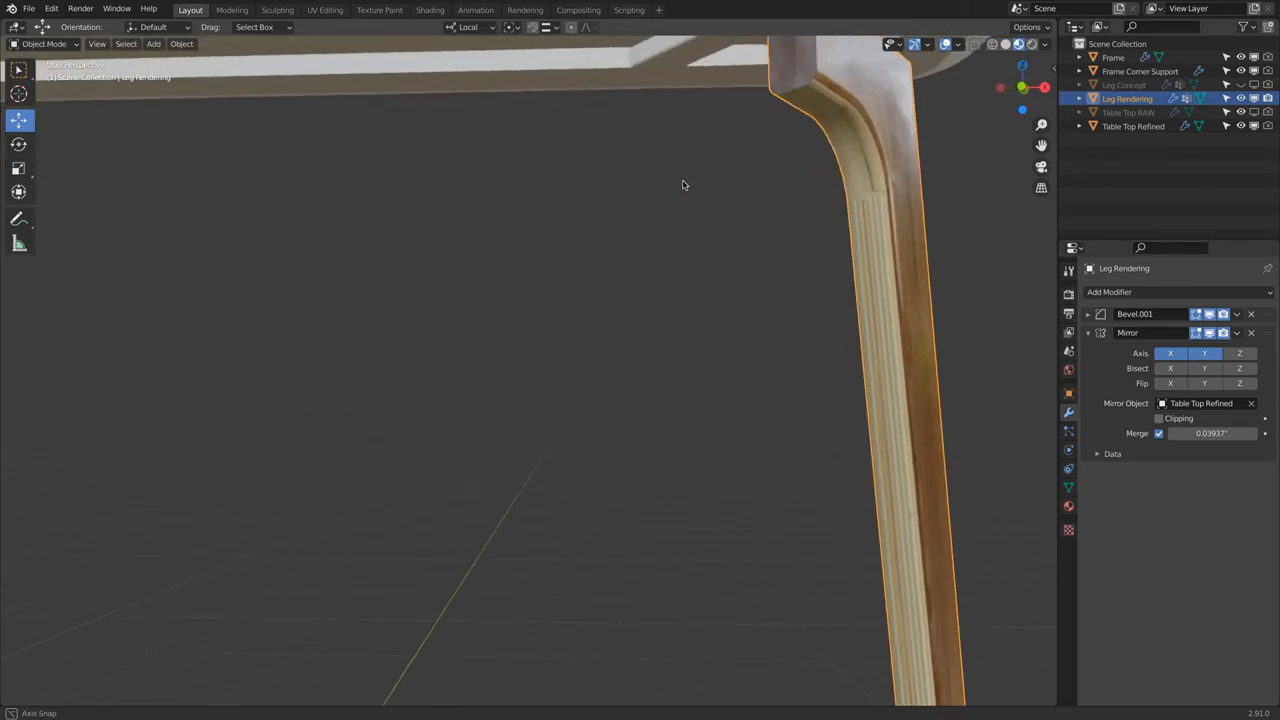
drag(684, 185, 909, 237)
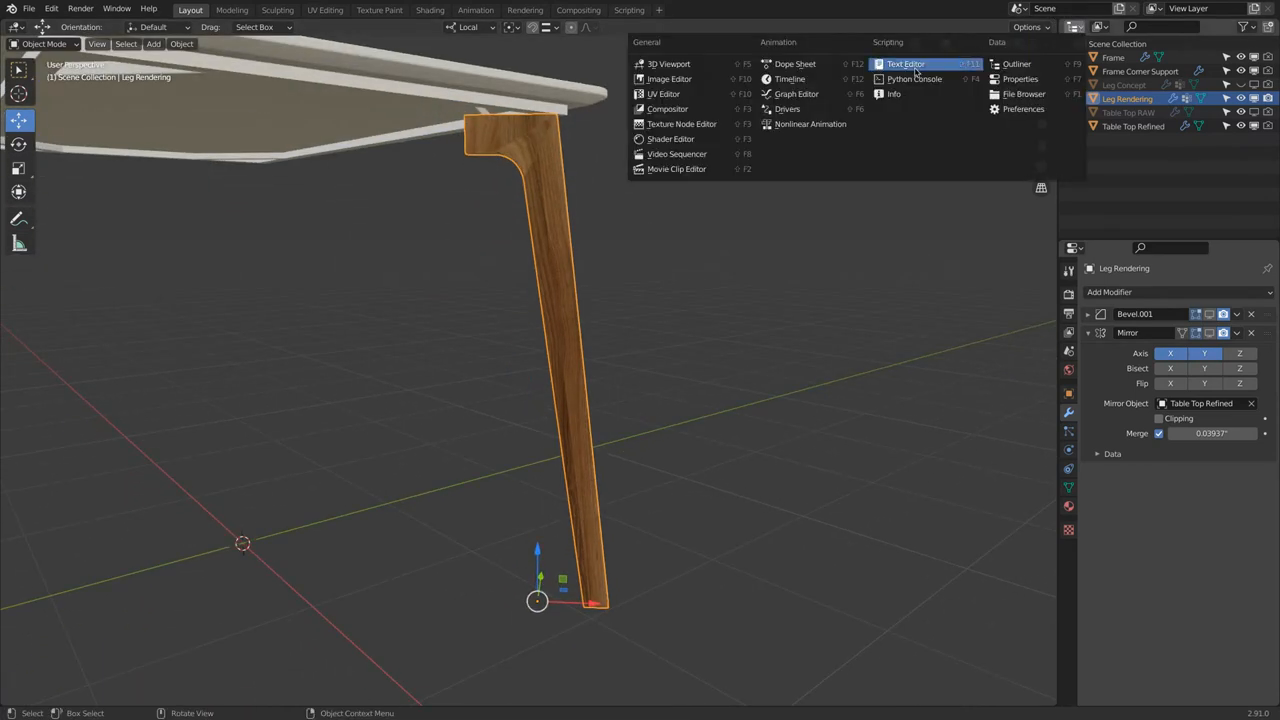
mouse_move(663, 93)
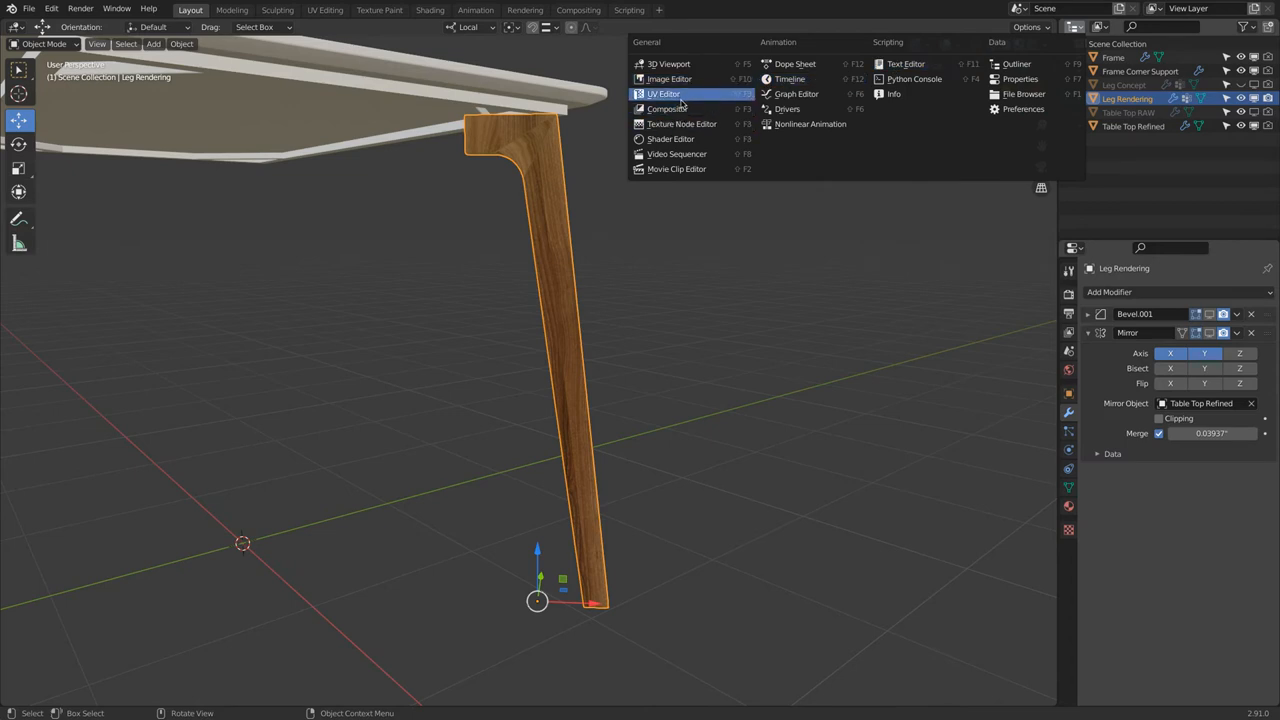
mouse_move(663, 93)
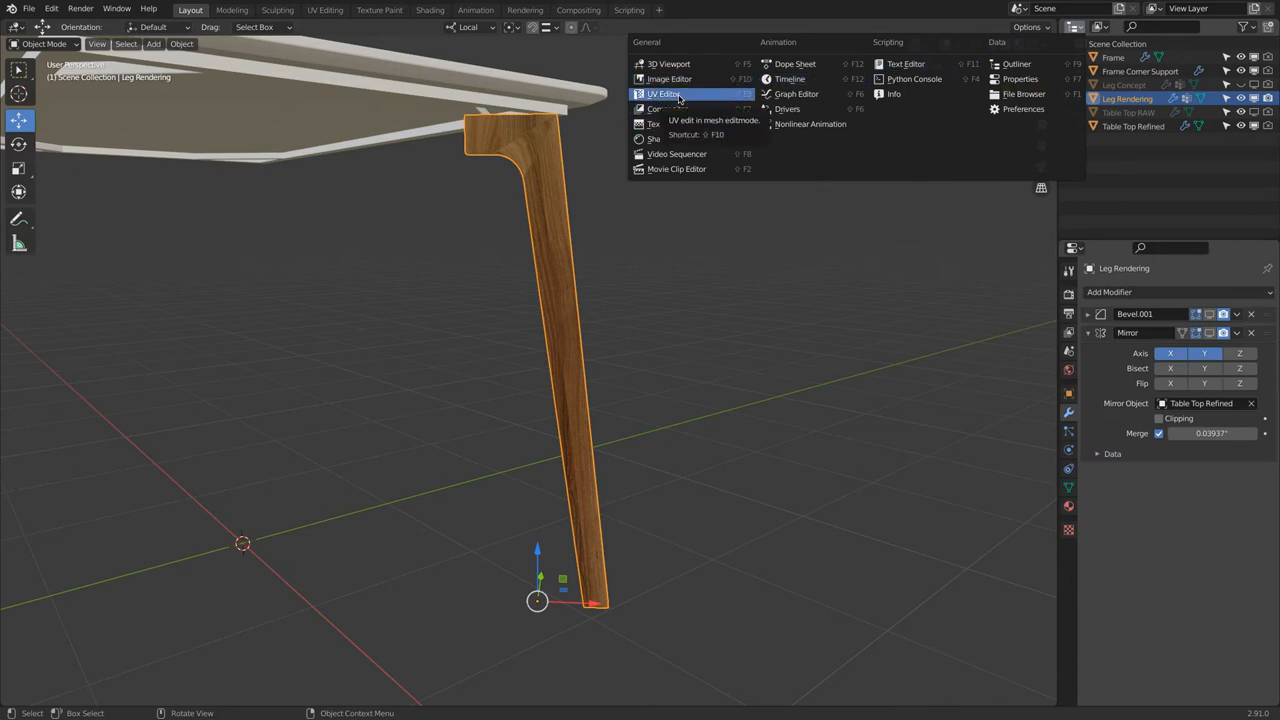
Step: Turn the area into a UV Editor and switch to face select mode
click(663, 93)
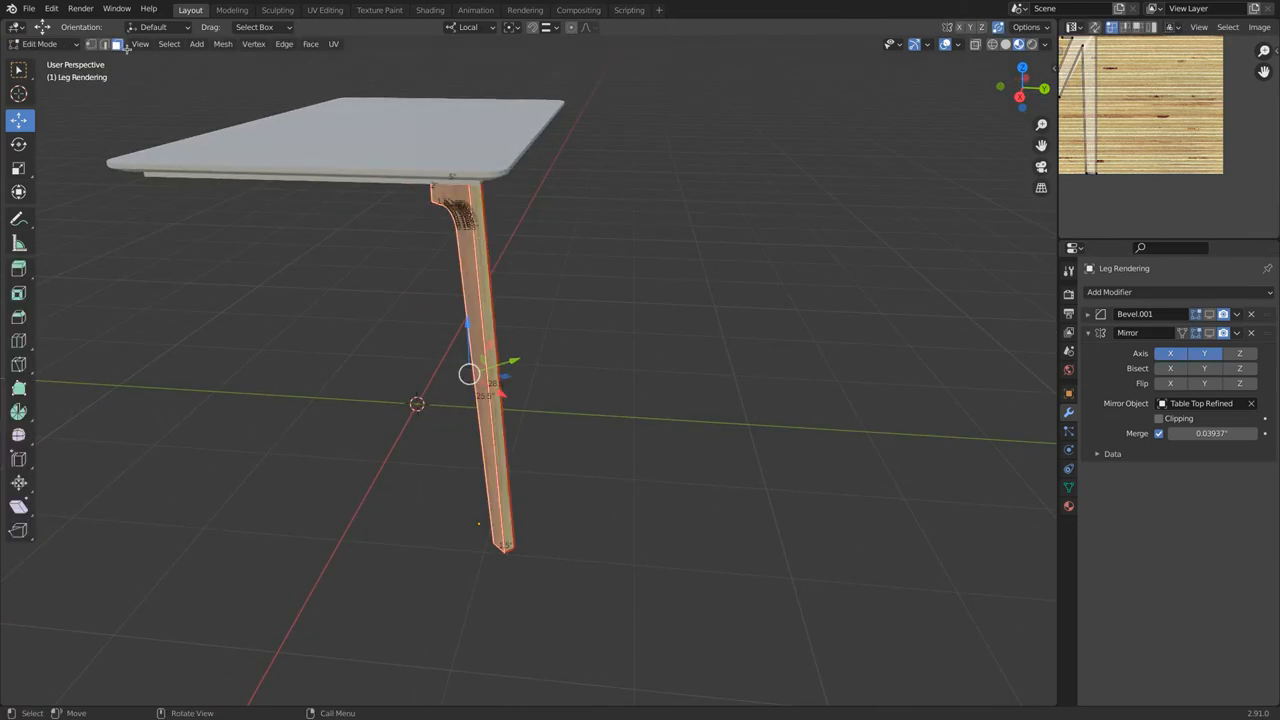
click(948, 43)
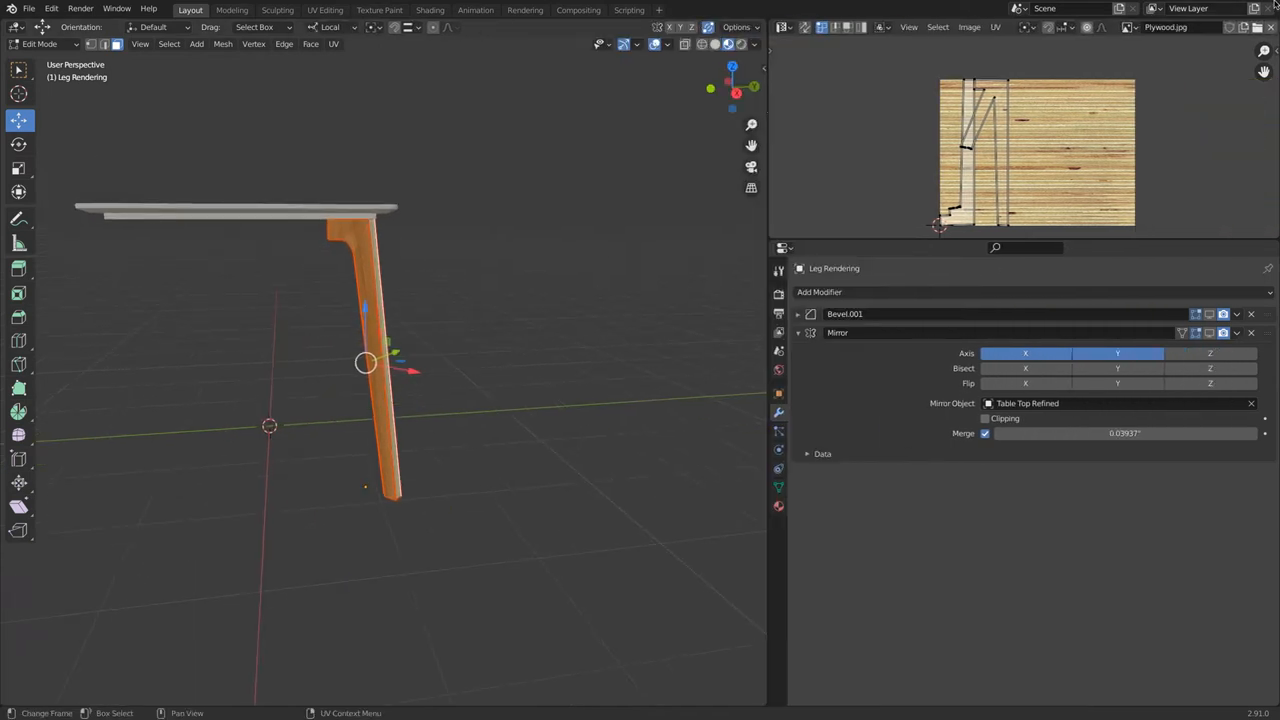
Step: Show the walnut diffuse texture in the UV editor, unwrap the leg, and orbit to check
click(1131, 27)
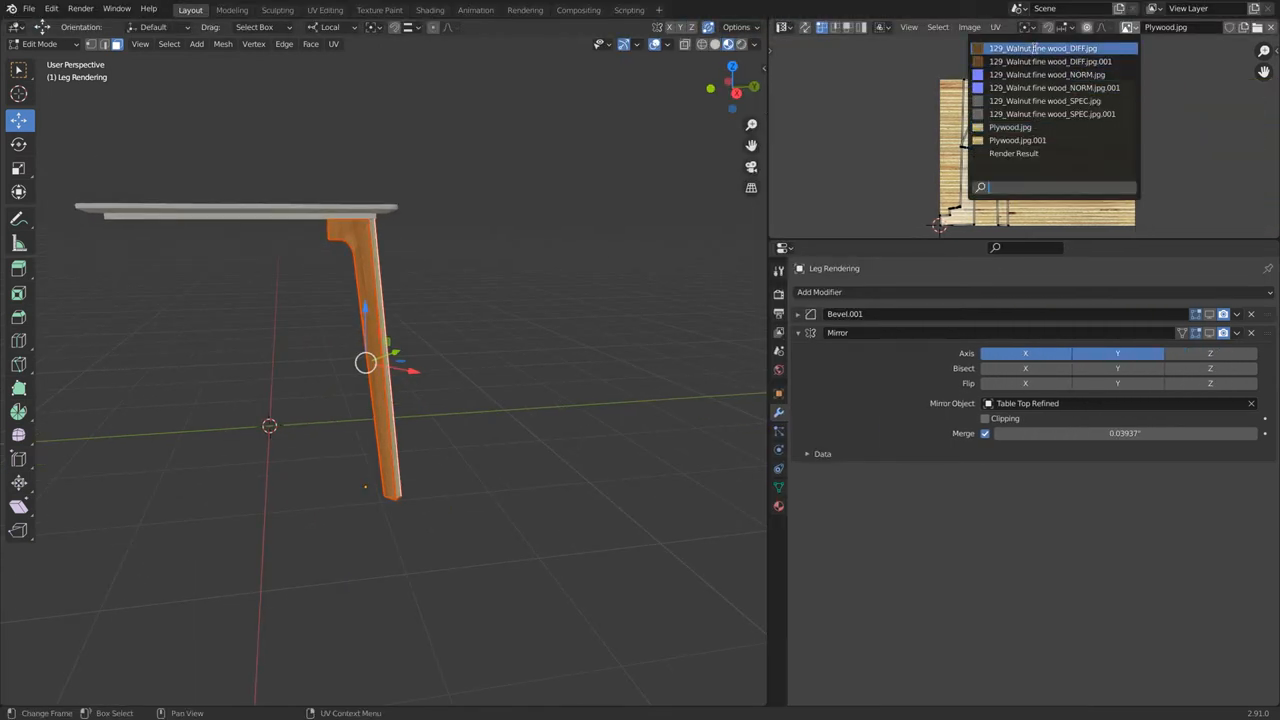
click(1041, 48)
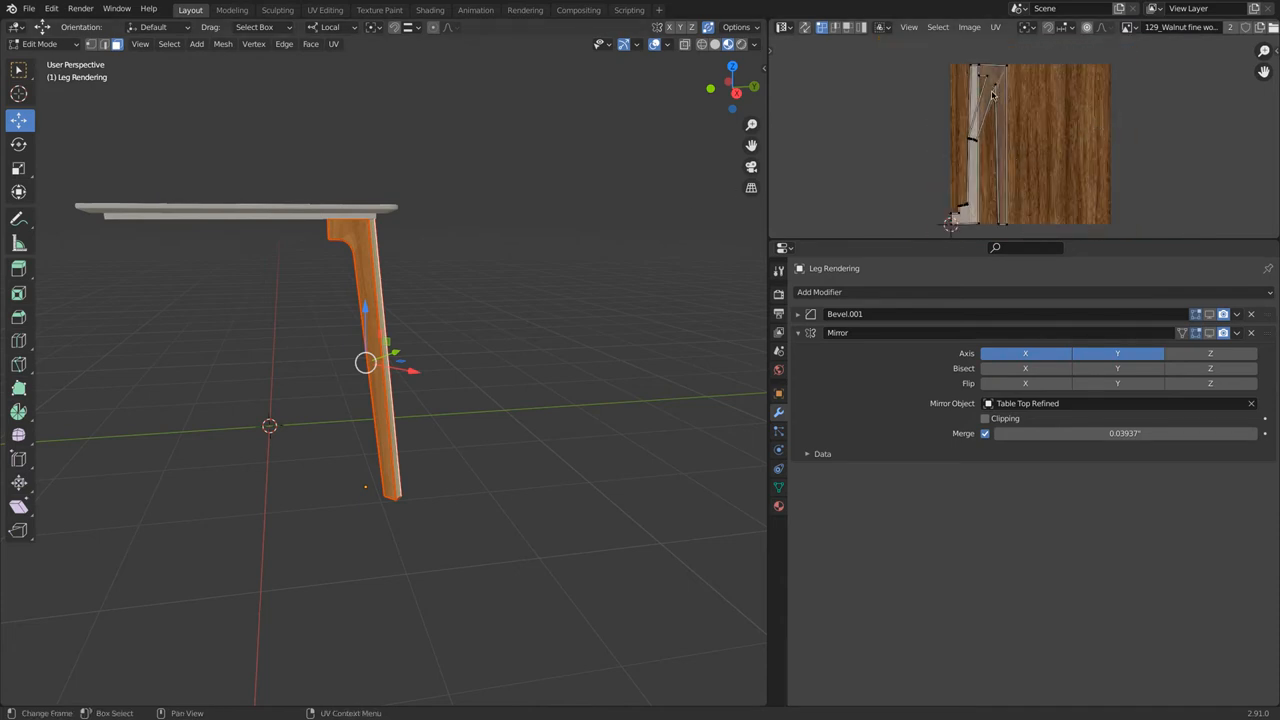
mouse_move(958, 200)
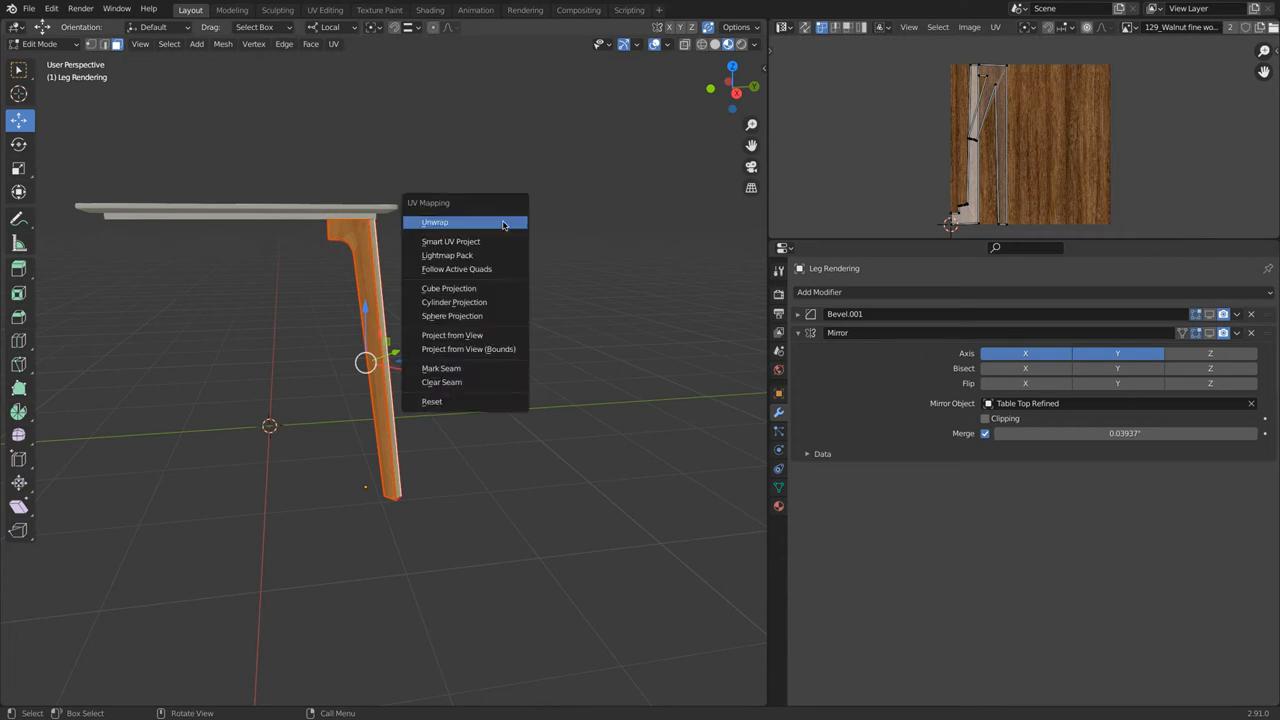
click(435, 222)
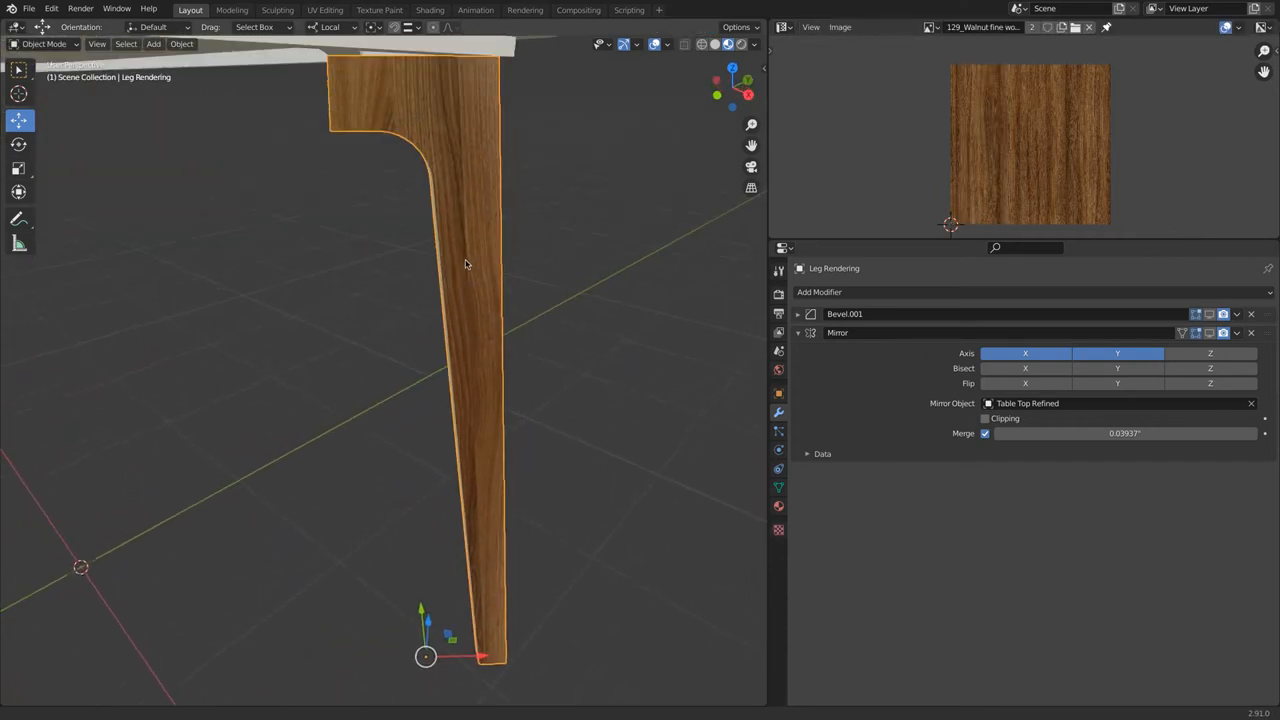
mouse_move(487, 246)
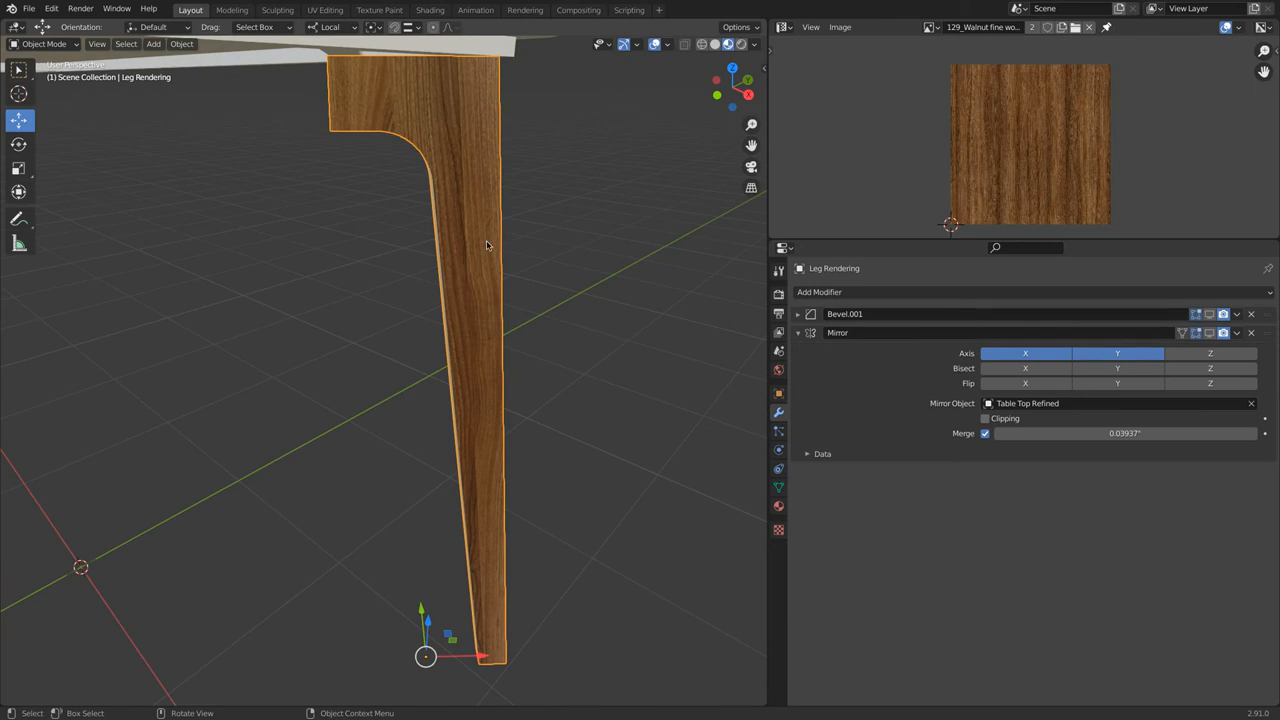
drag(487, 246, 365, 243)
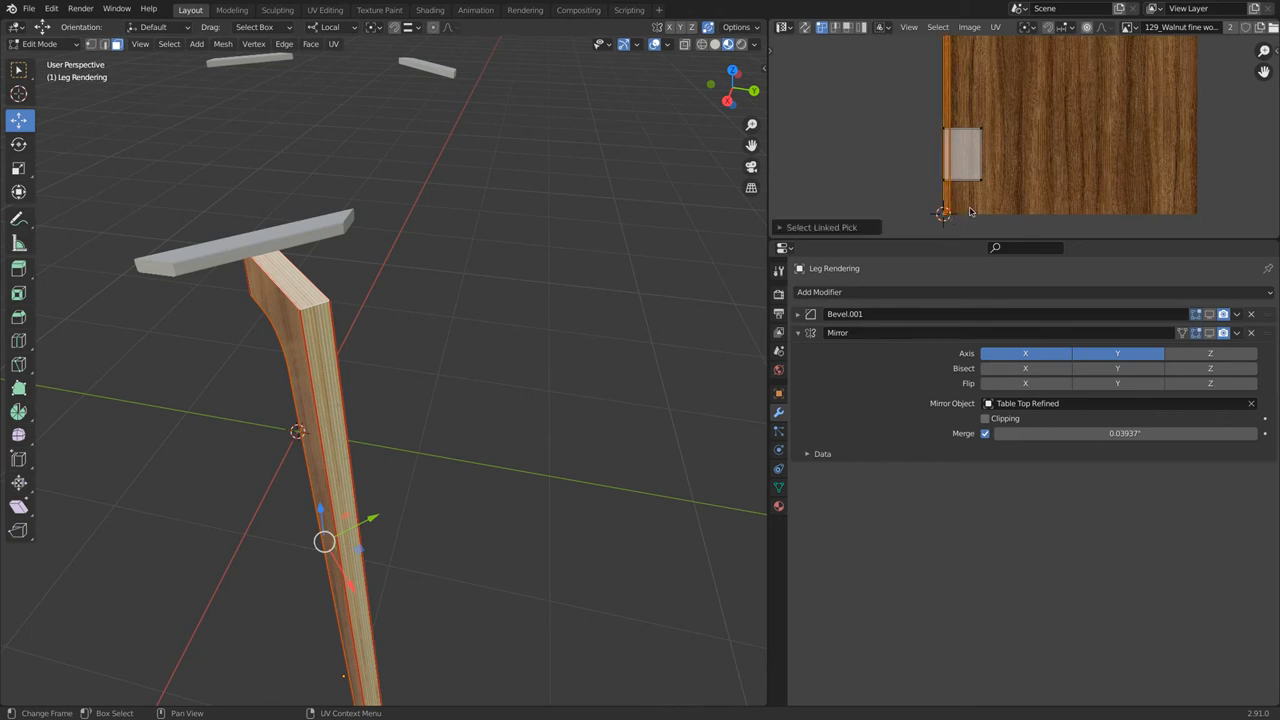
Step: Scale and move the edge-face UV strip onto the plywood layers, then exit Edit Mode
key(r)
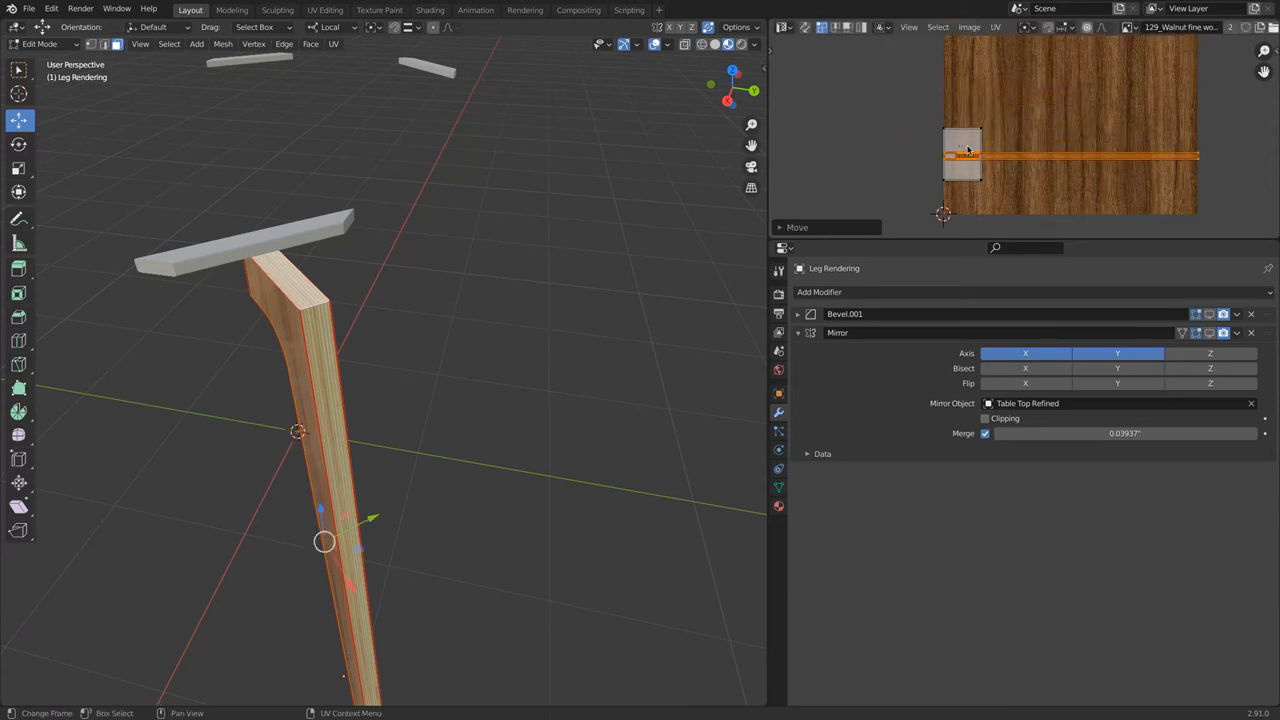
key(s)
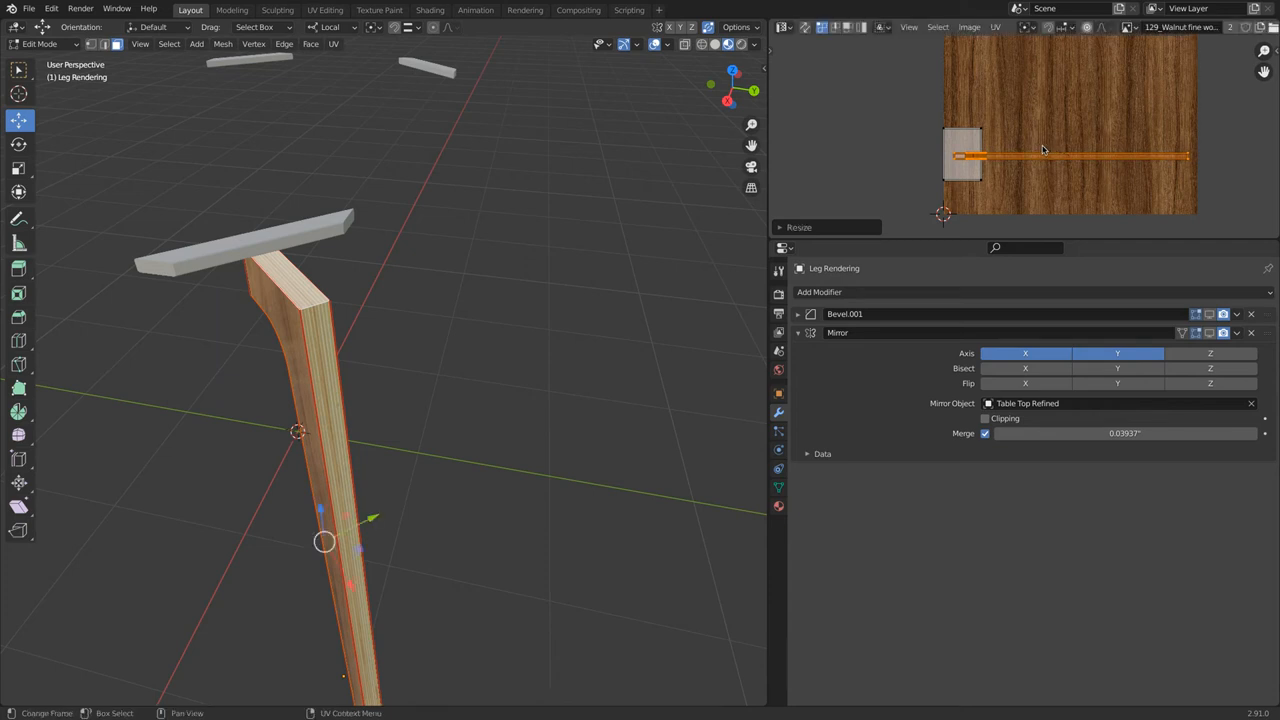
key(s)
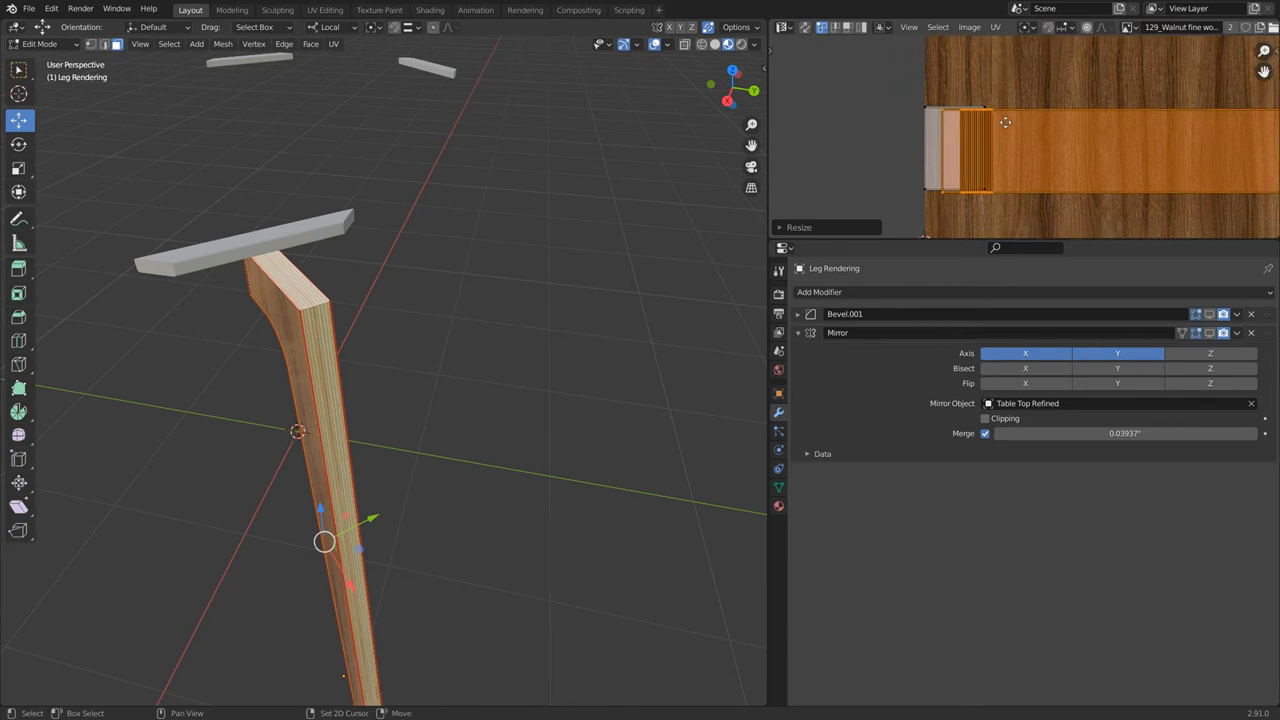
key(g)
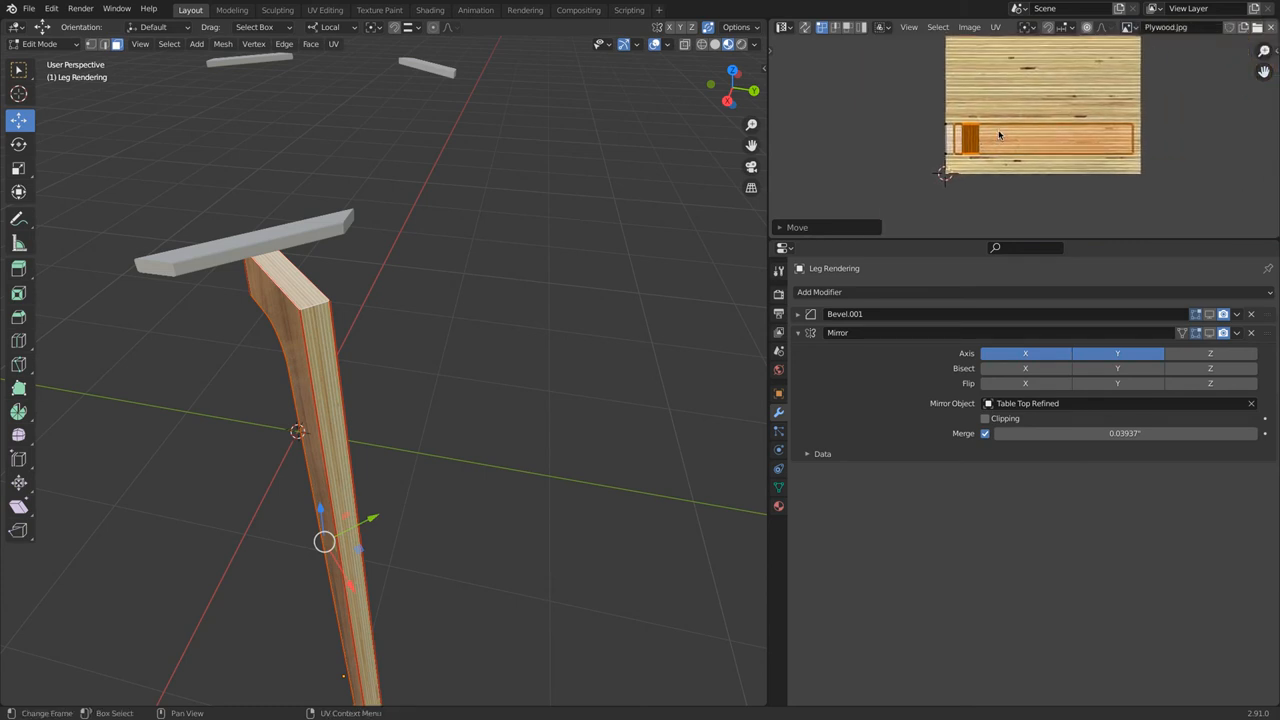
key(g)
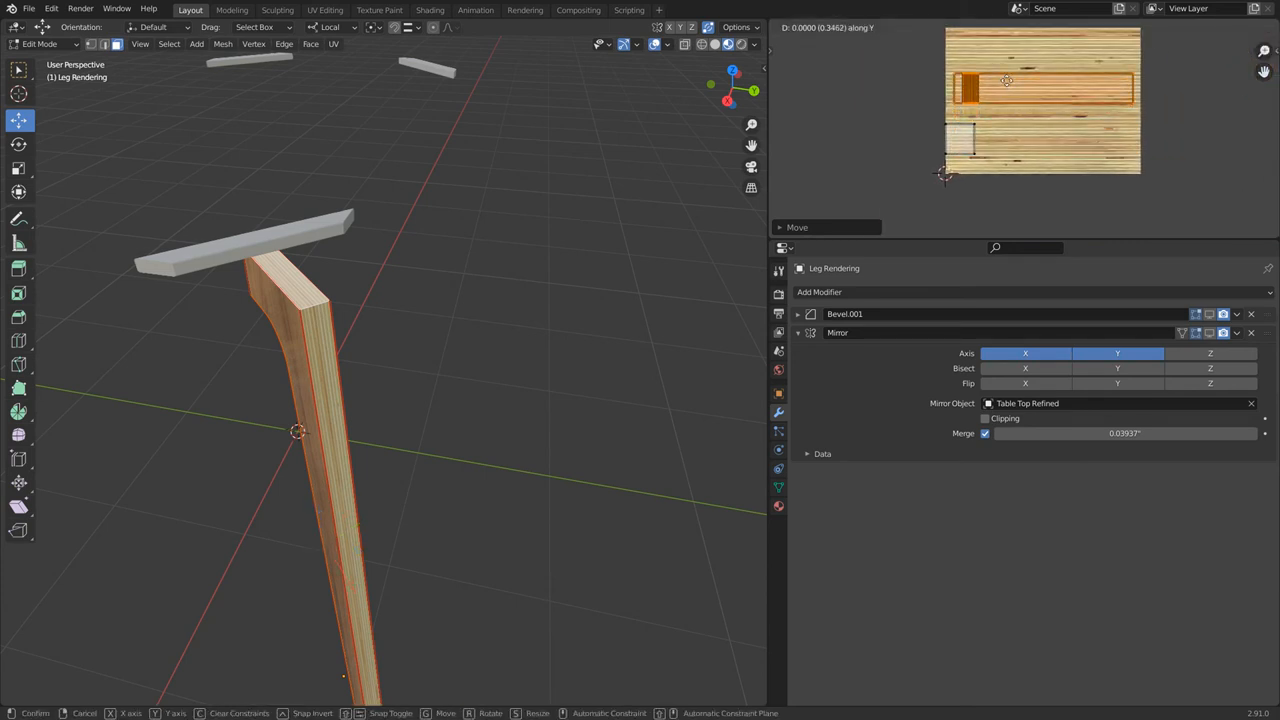
key(Tab)
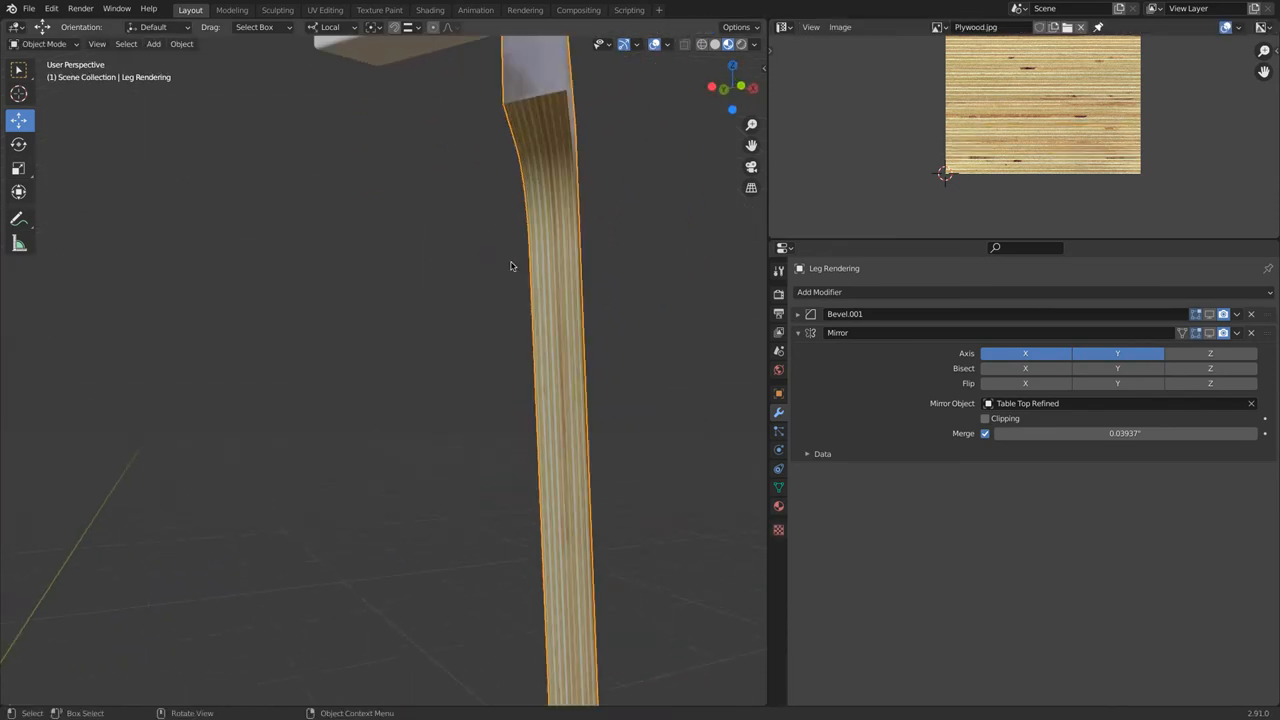
Step: Give Bevel.001 a 0.07874-inch amount with 10 segments and inspect the legs
drag(510, 266, 434, 271)
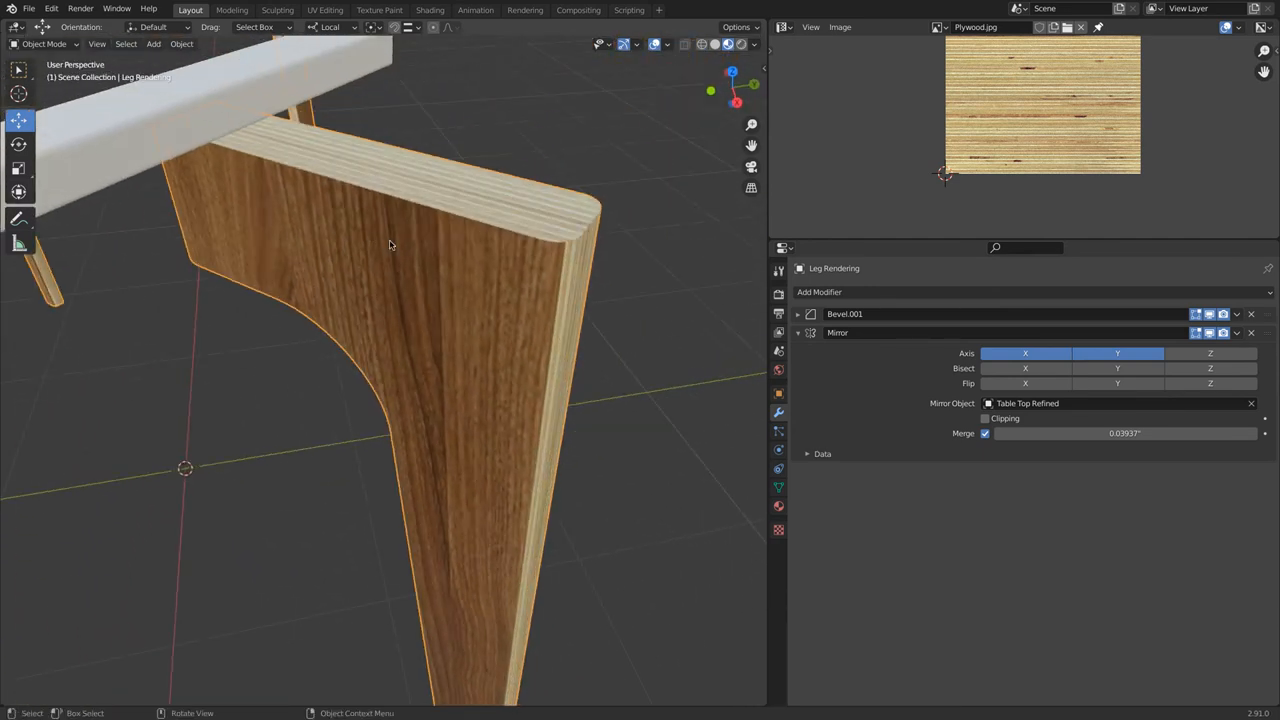
click(798, 314)
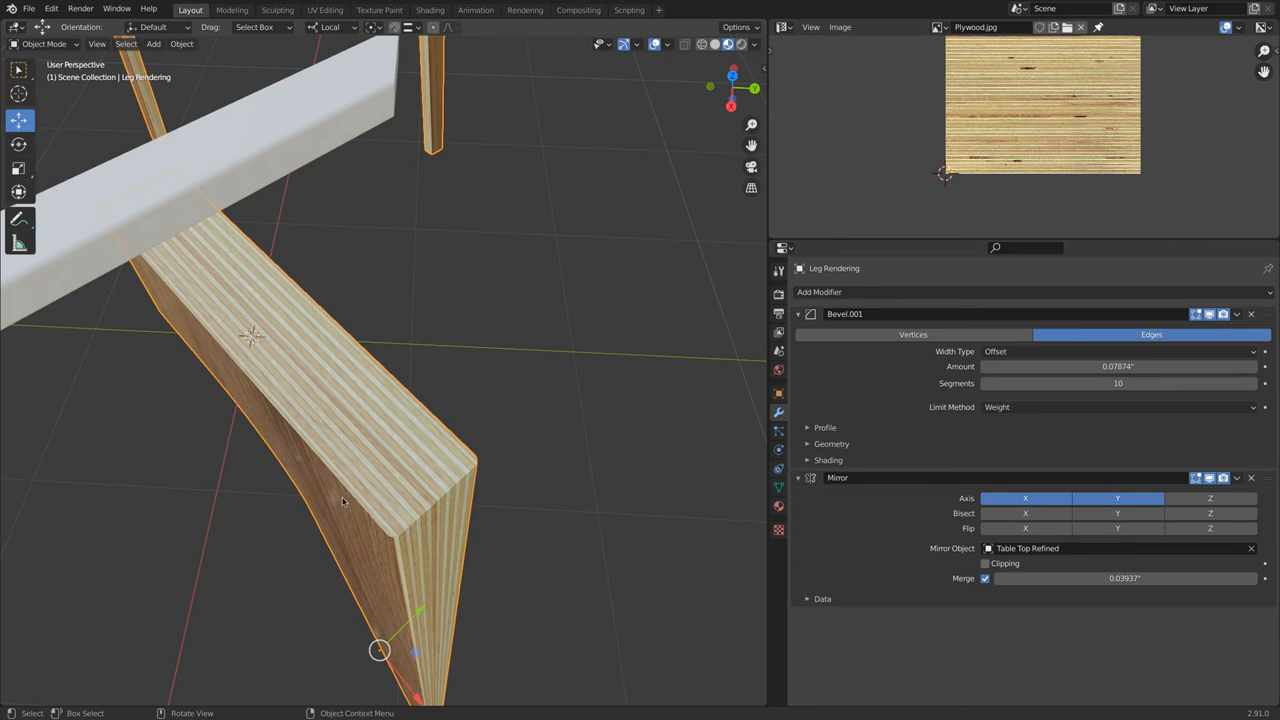
mouse_move(371, 541)
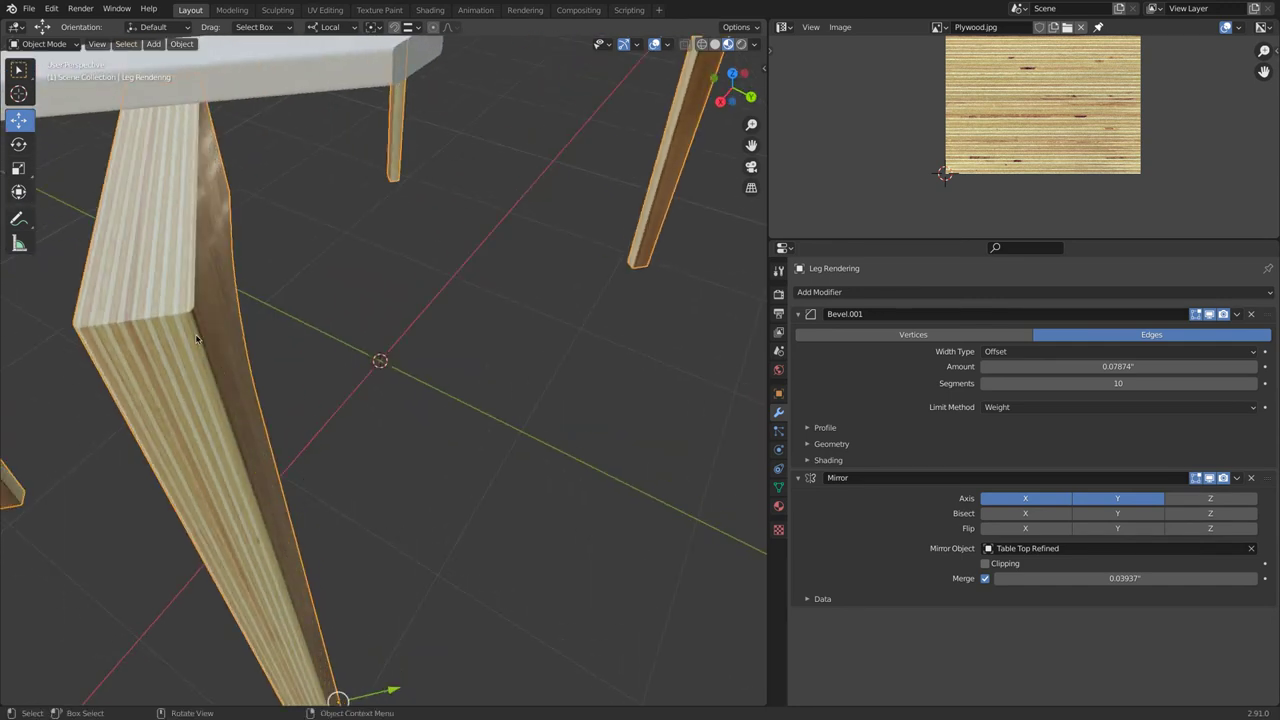
mouse_move(169, 331)
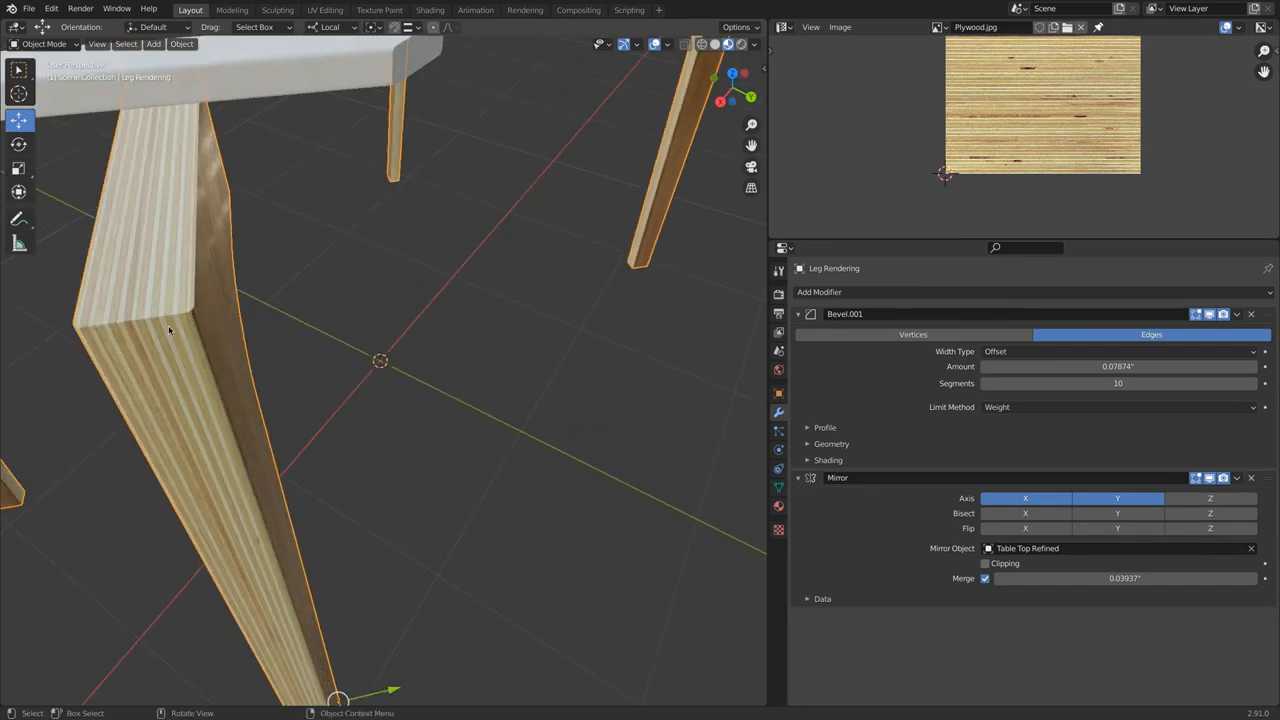
drag(400, 400, 300, 330)
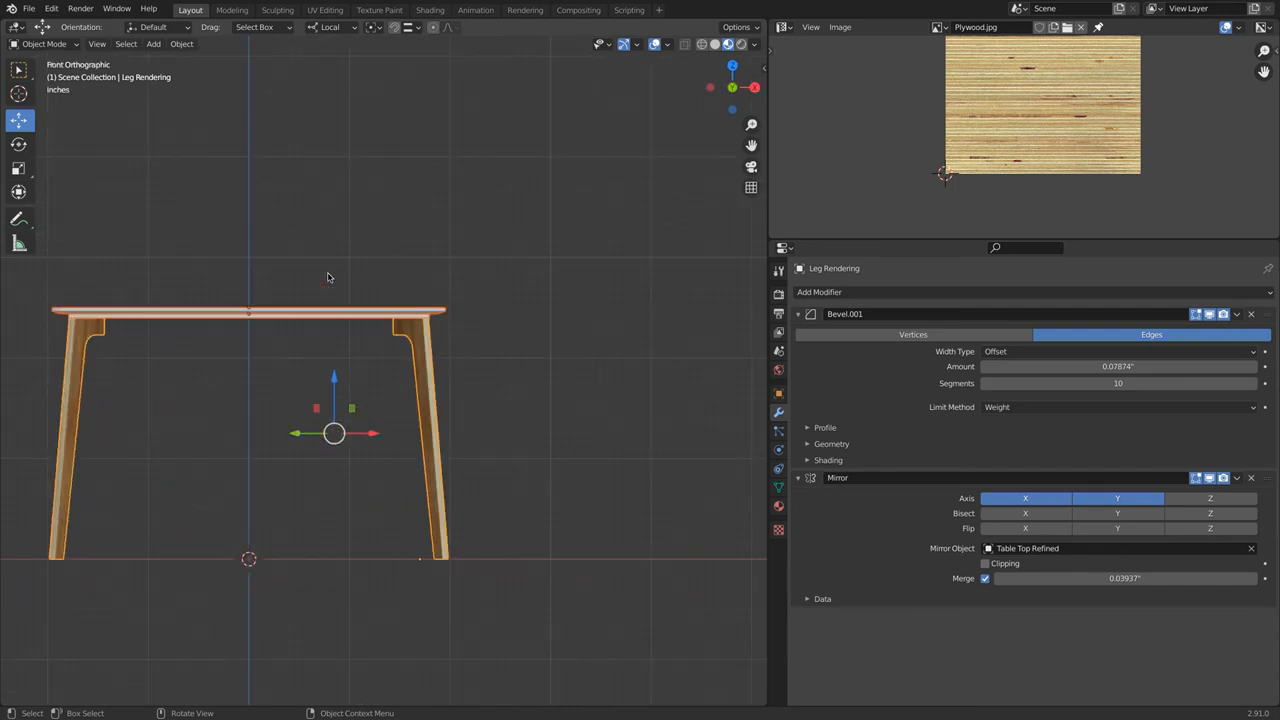
drag(330, 280, 445, 300)
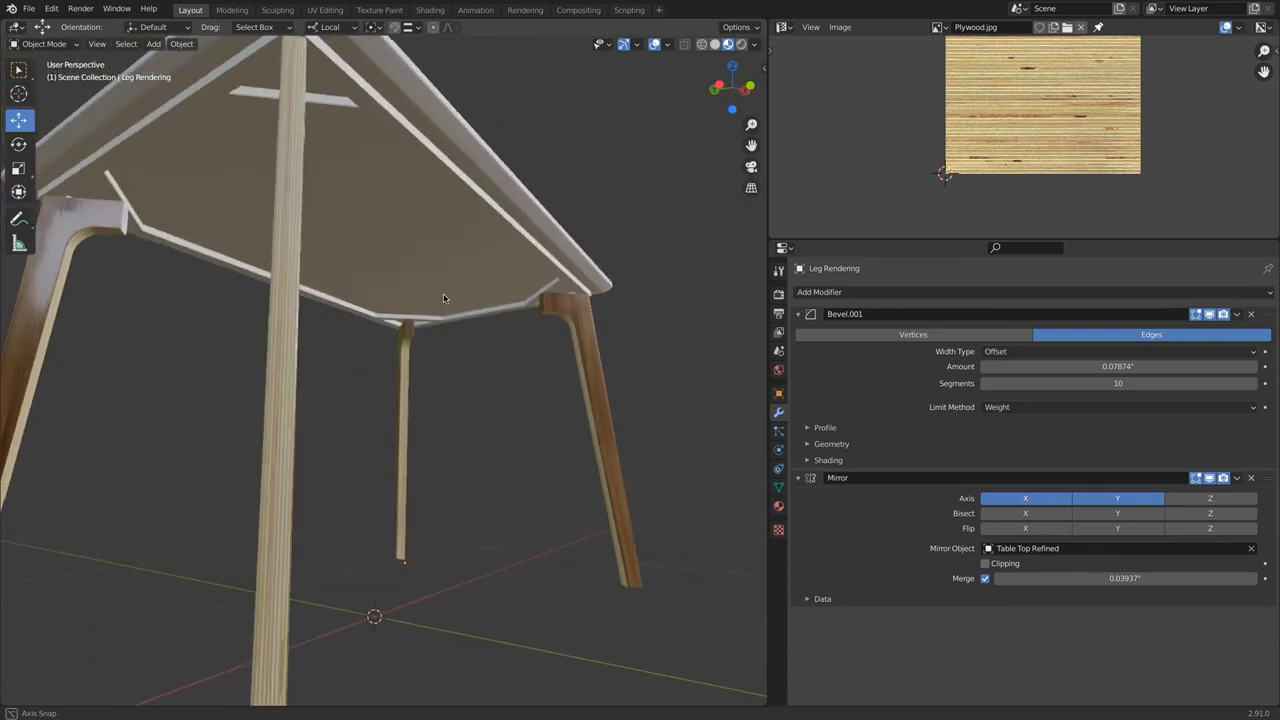
drag(445, 300, 435, 296)
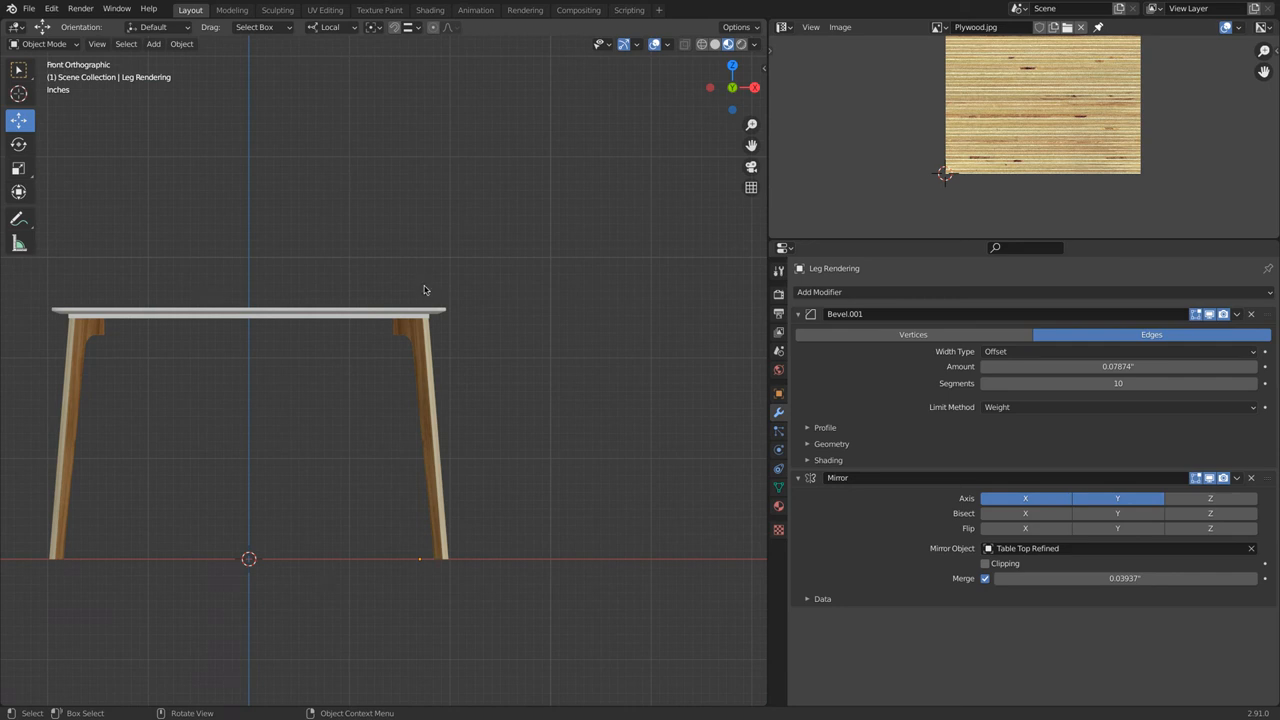
click(784, 27)
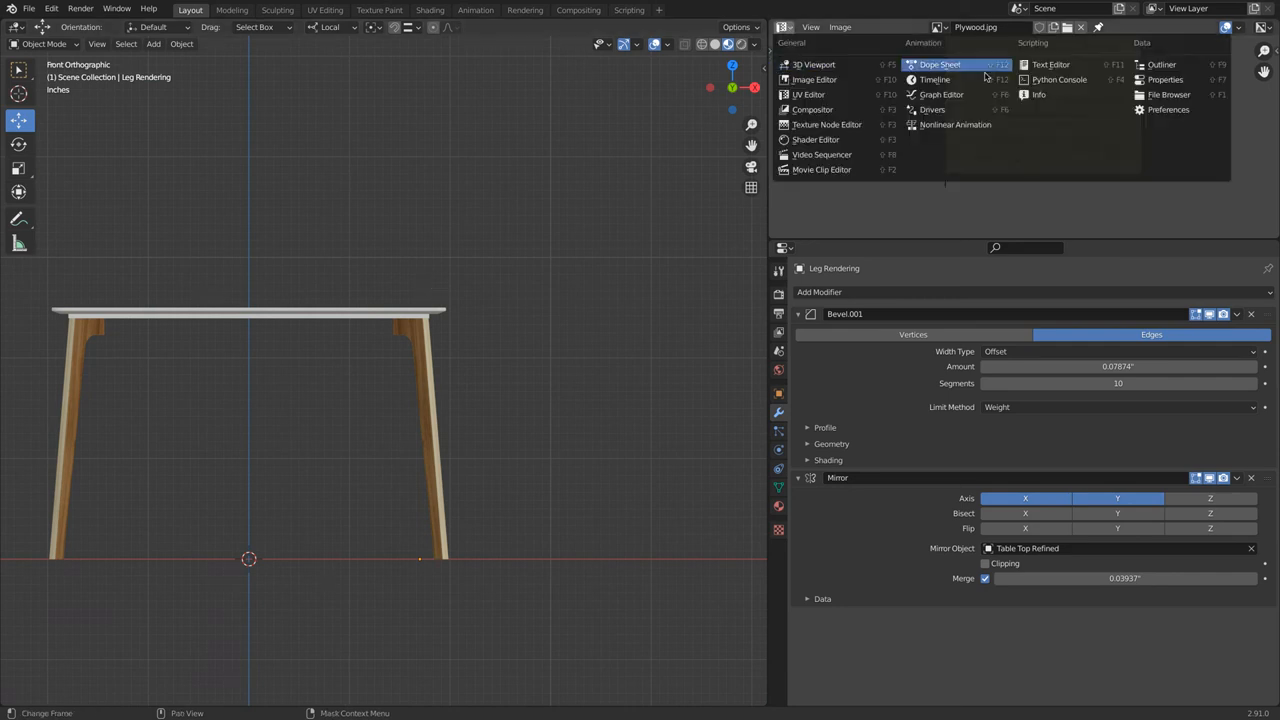
Step: Switch the image area to the Outliner and toggle render visibility for Leg Concept, Leg Rendering, Frame Corner Support
click(1162, 64)
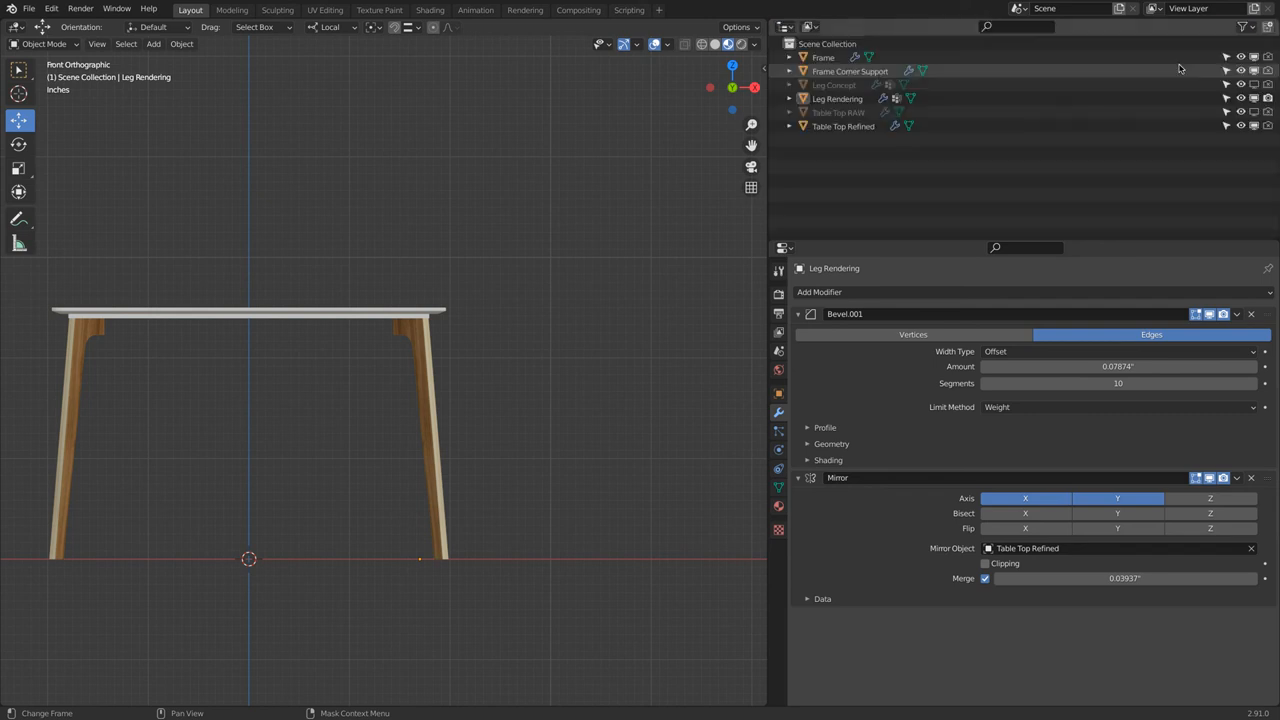
click(838, 98)
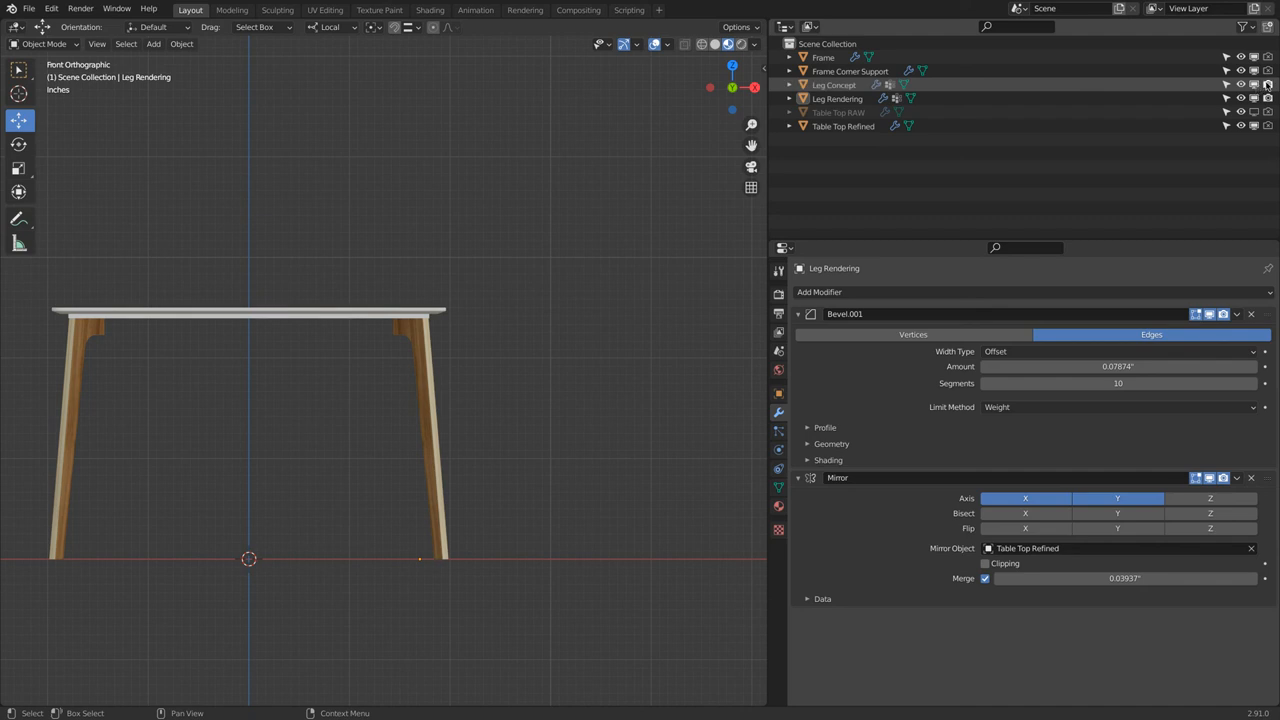
click(1268, 85)
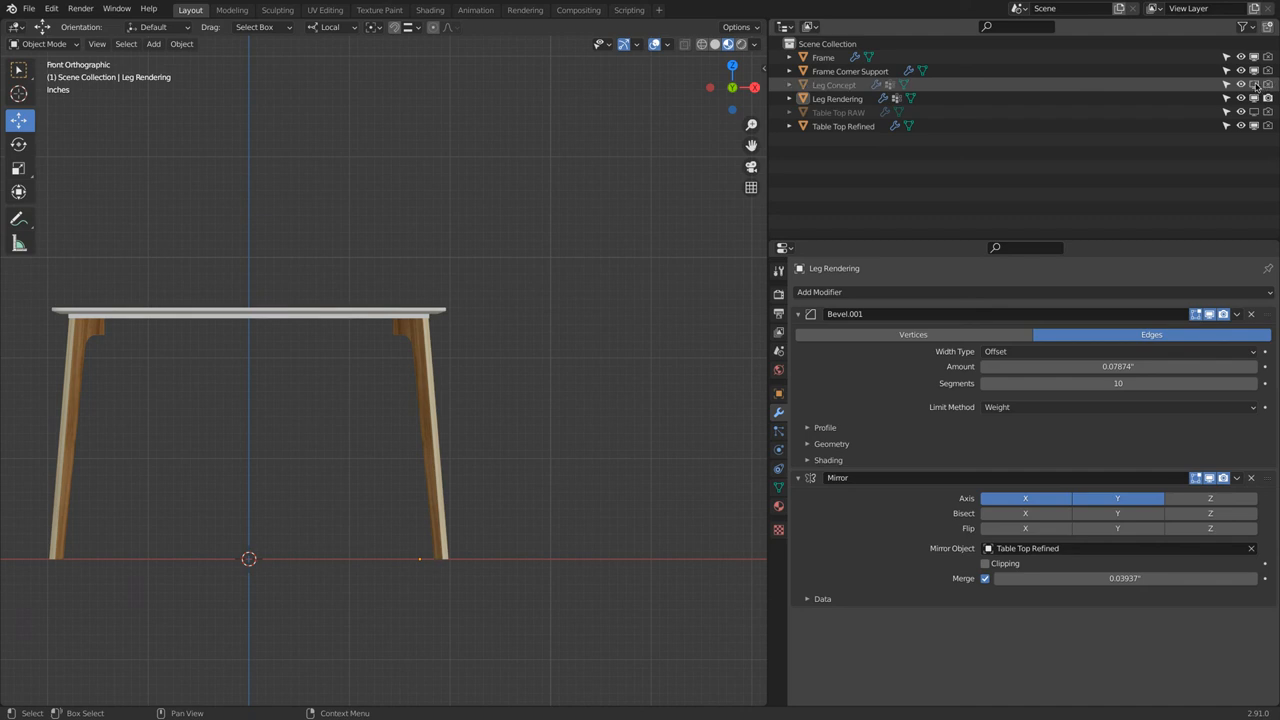
click(1268, 98)
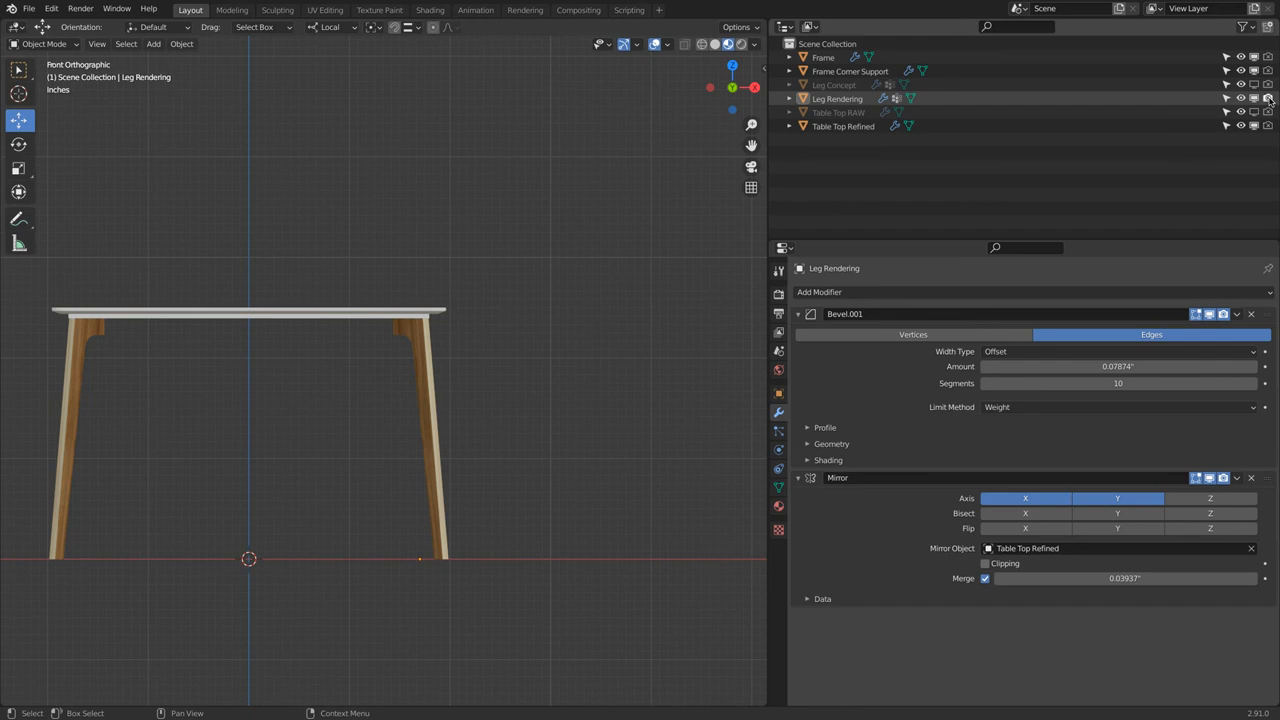
click(1268, 71)
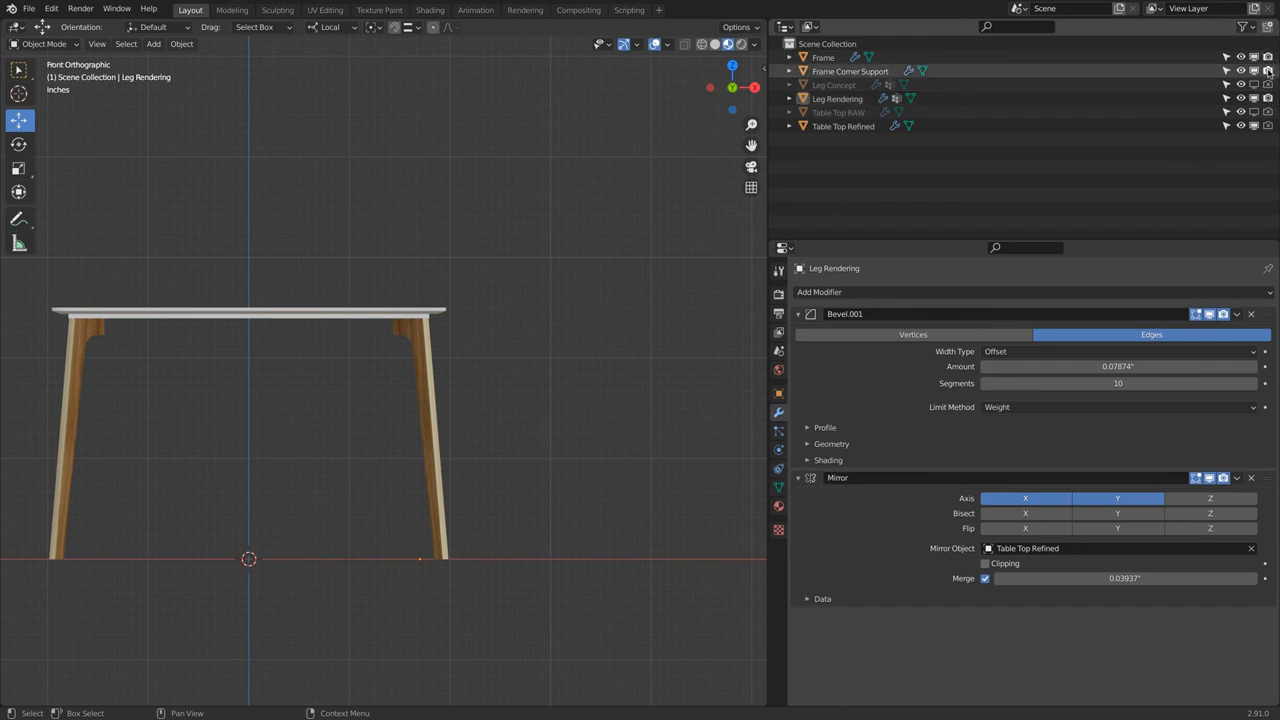
click(1268, 71)
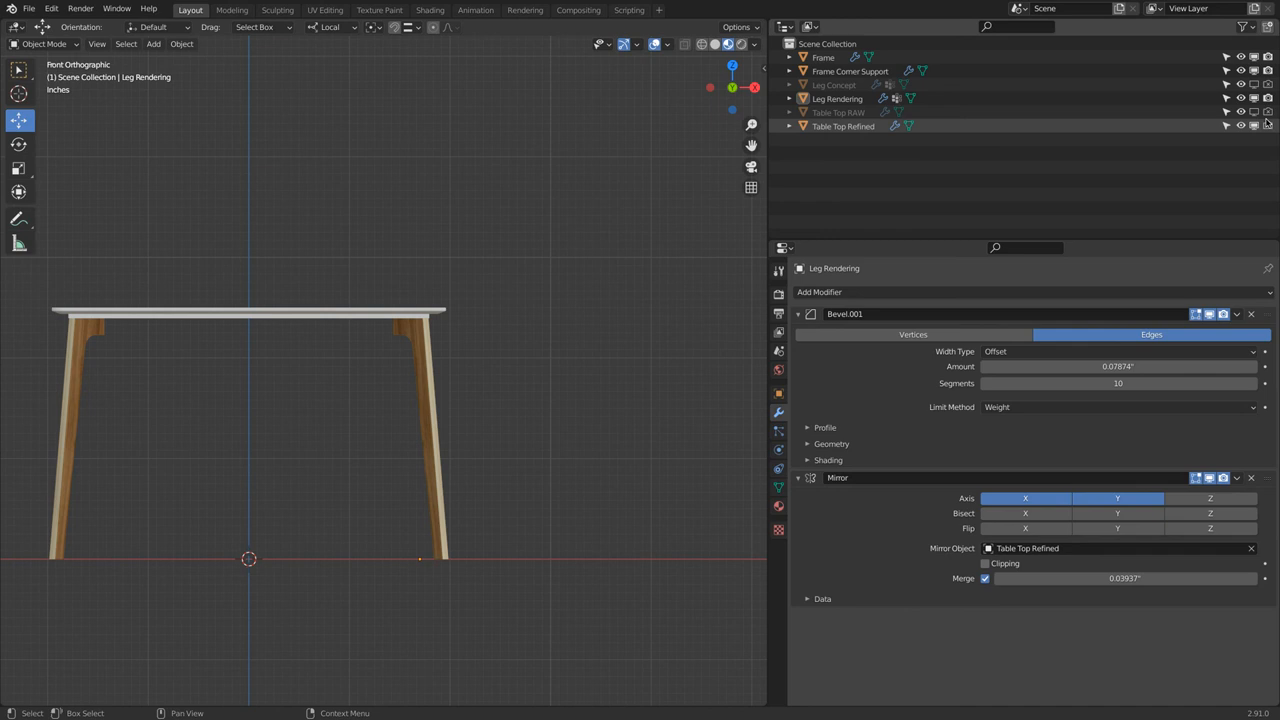